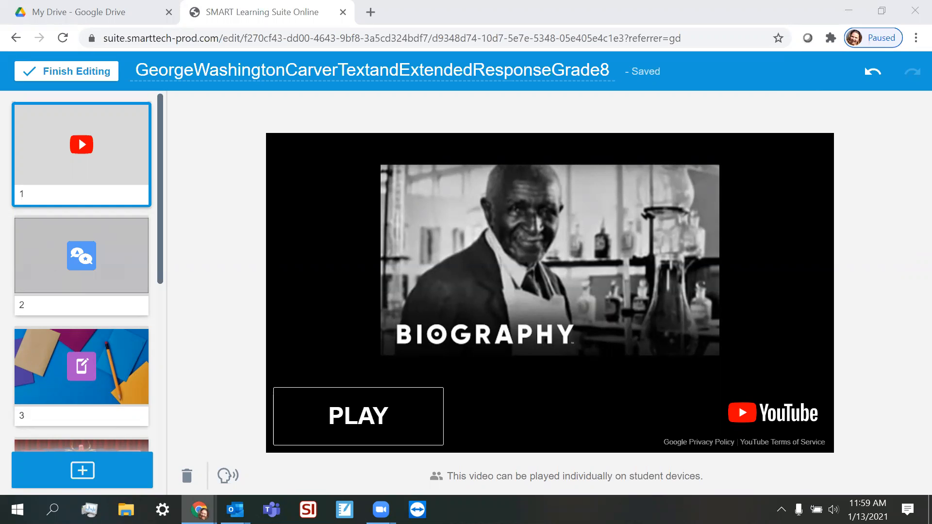
mouse_move(434, 132)
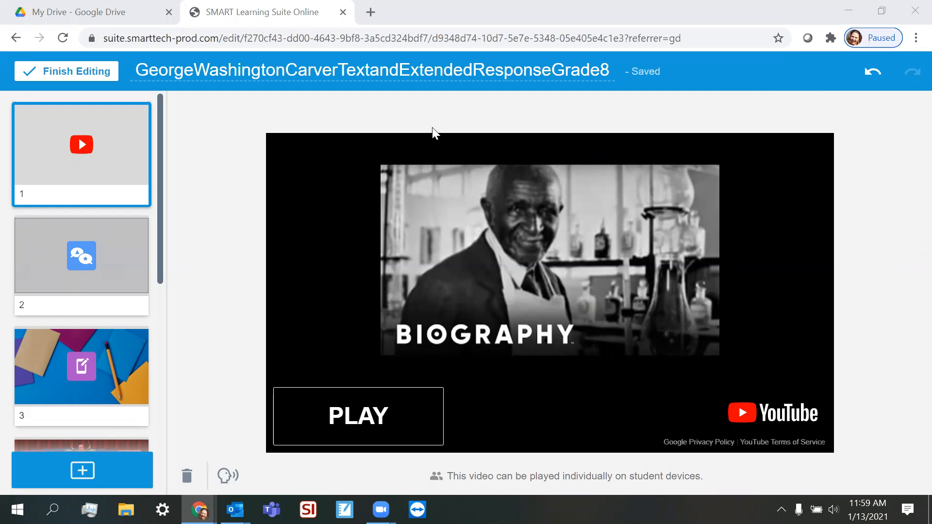
Go to page 2 of the lesson, the Shout It Out! activity
left_click(81, 266)
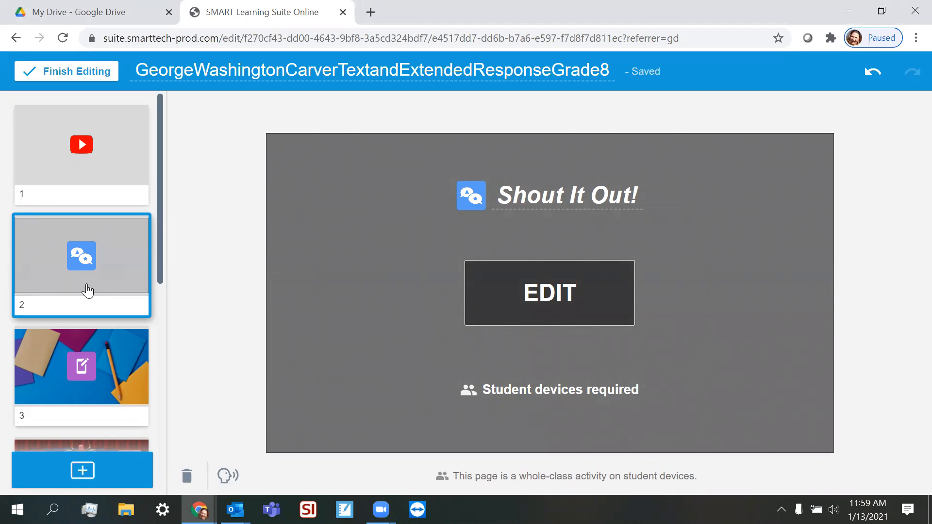
mouse_move(89, 320)
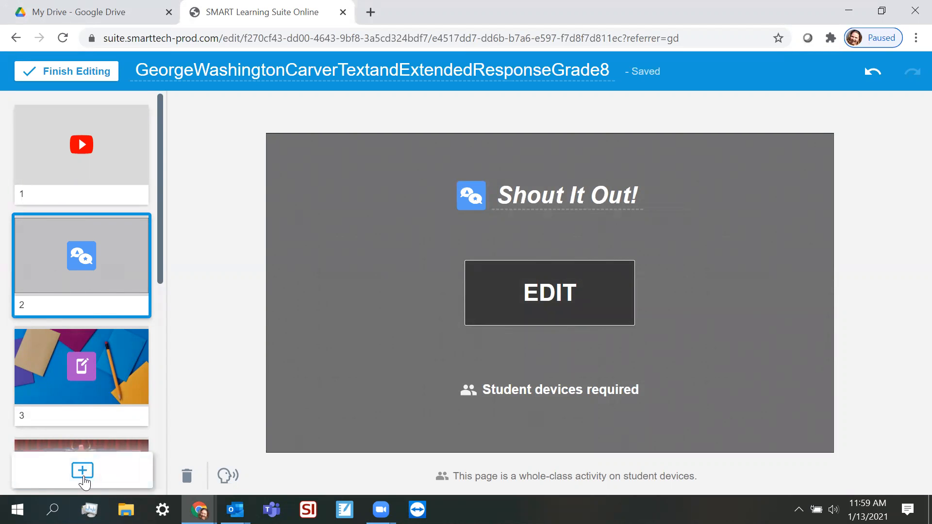
Add new content to the lesson using the Response activity template
left_click(81, 470)
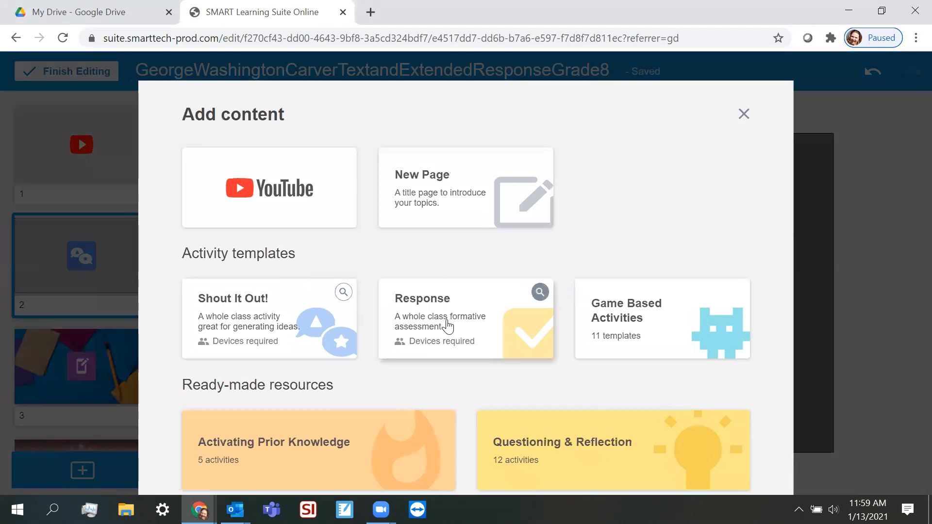
left_click(466, 318)
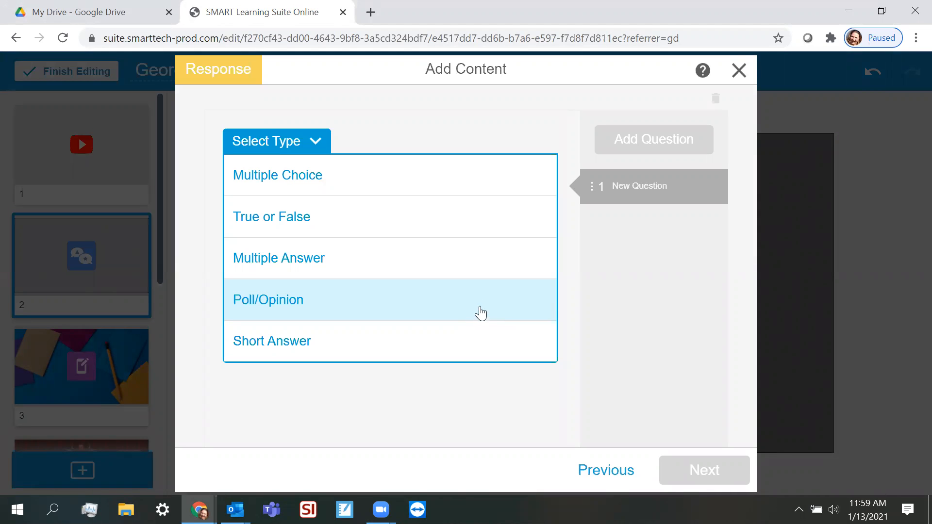
mouse_move(277, 174)
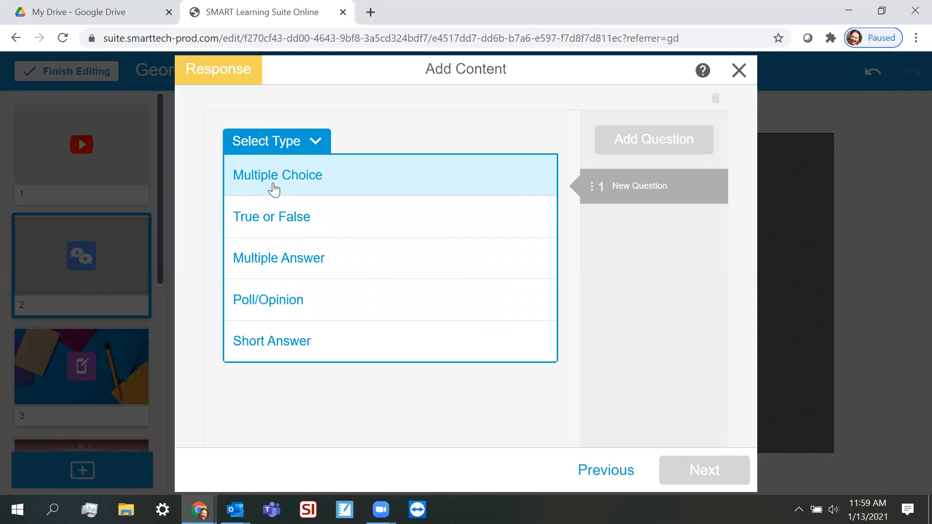
Make the first question multiple choice, asking 'Today is what day?'
left_click(277, 174)
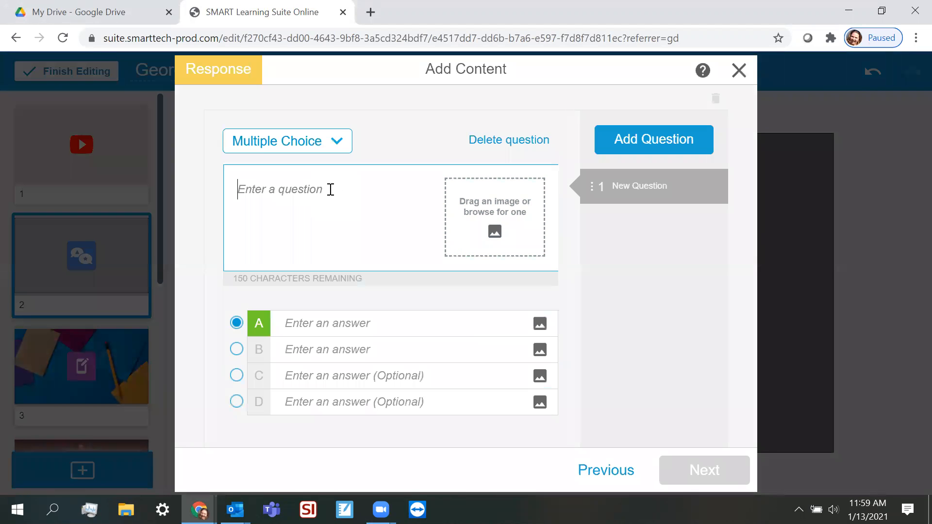
type("Today is.")
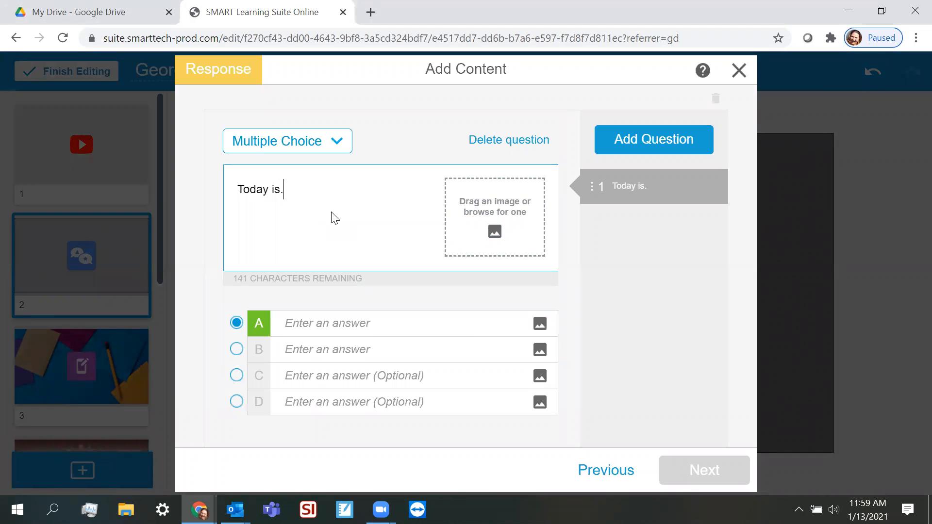
type("w")
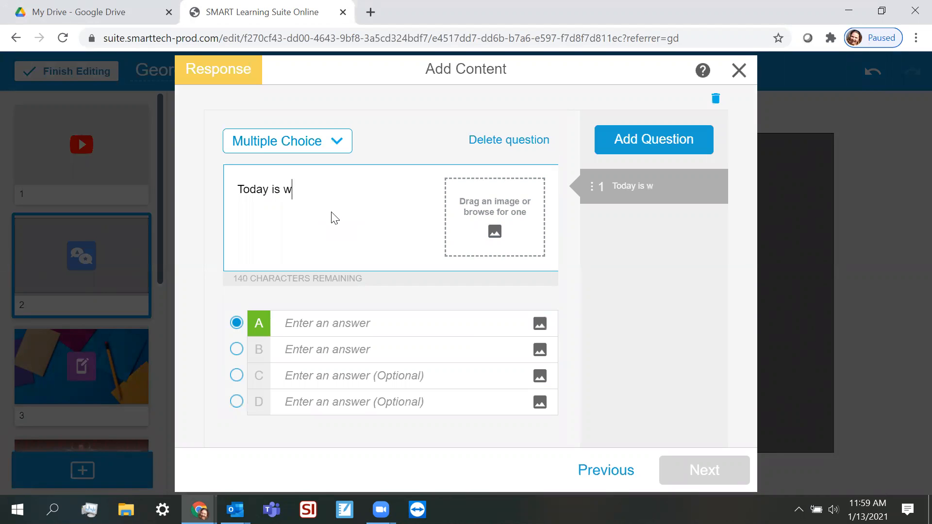
type("hat day?")
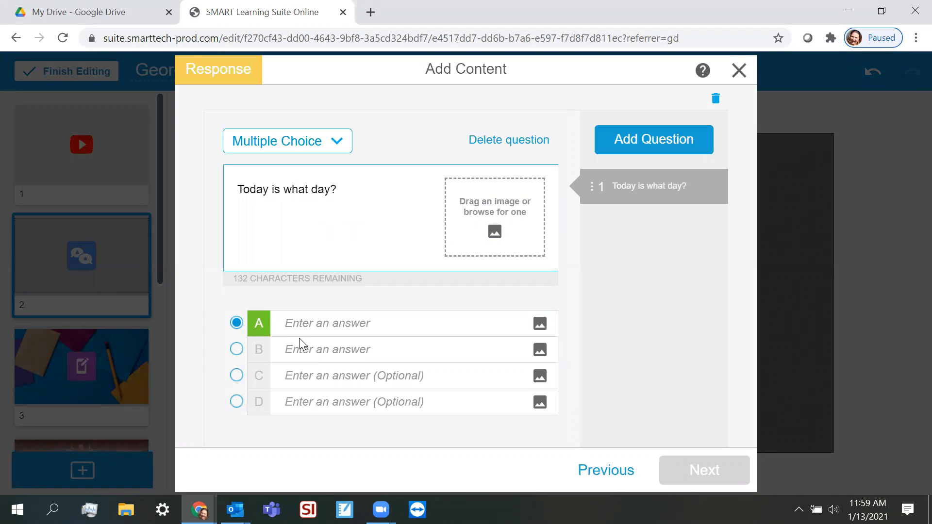
Enter answers Wednesday (correct), Tuesday, Monday and Sunday
type("We")
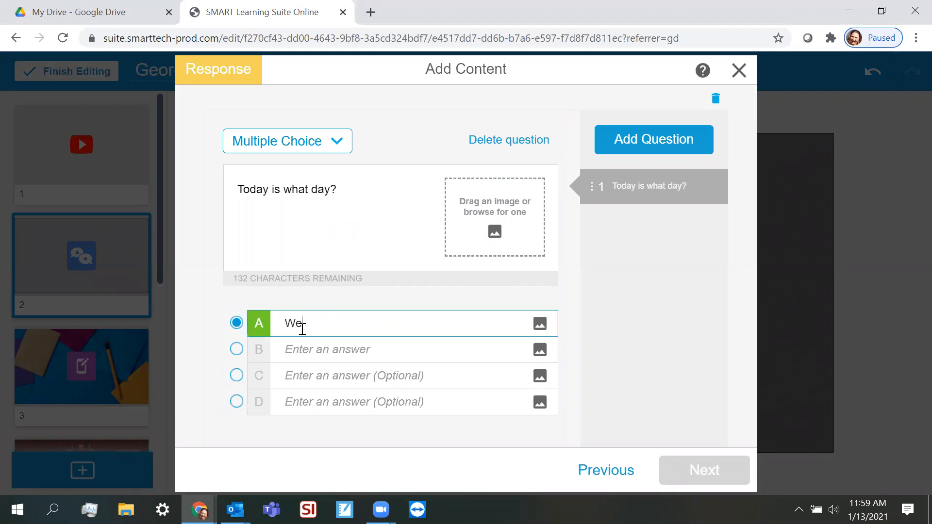
type("dnesday")
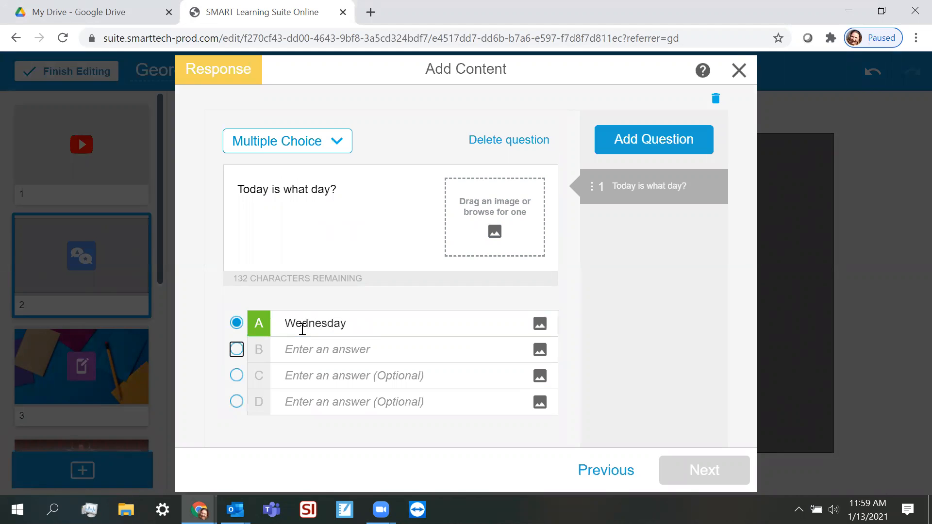
type("Tue")
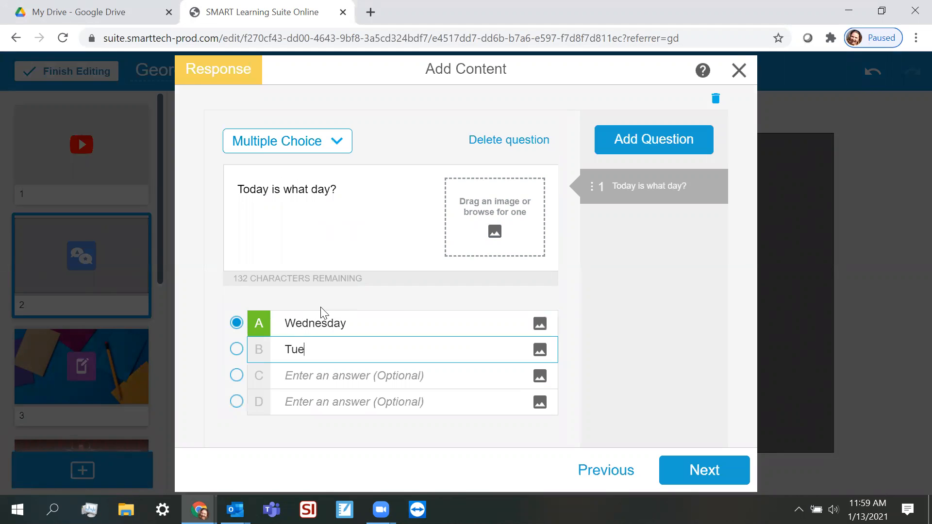
type("sday")
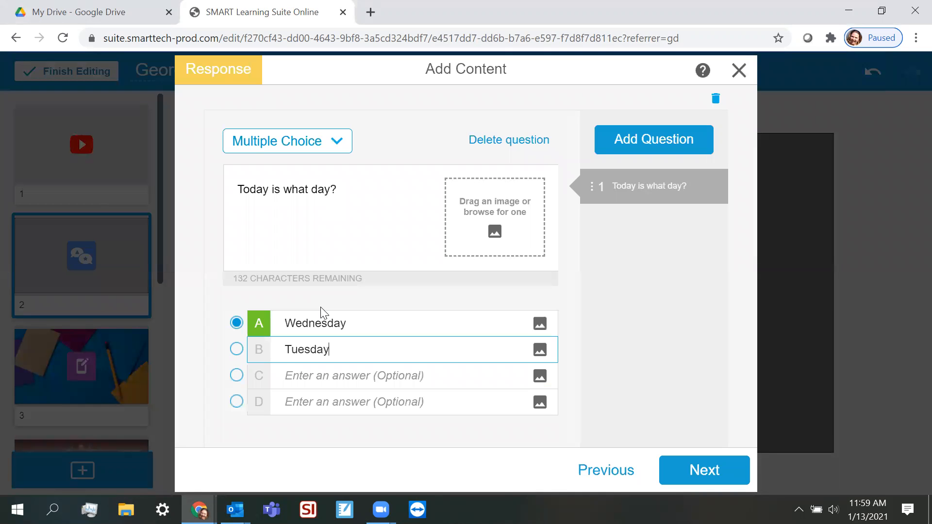
type("Monday")
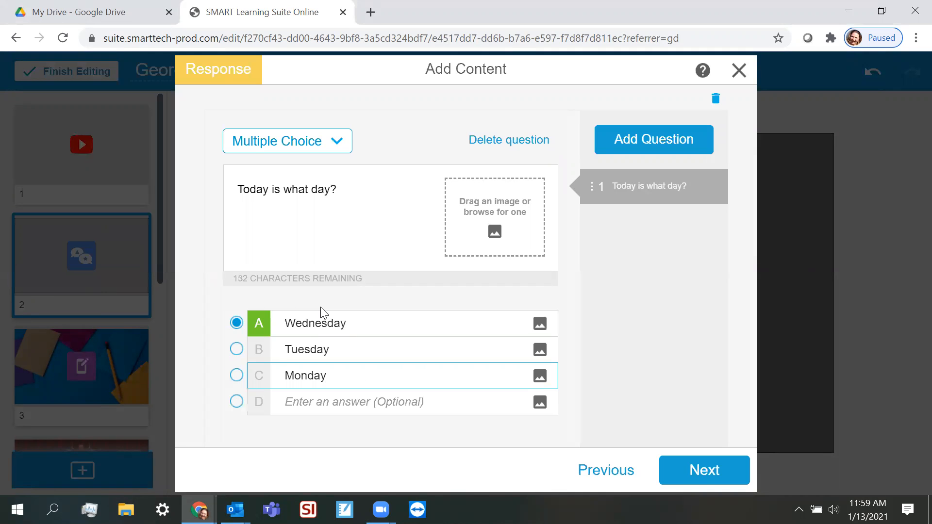
type("Sunday")
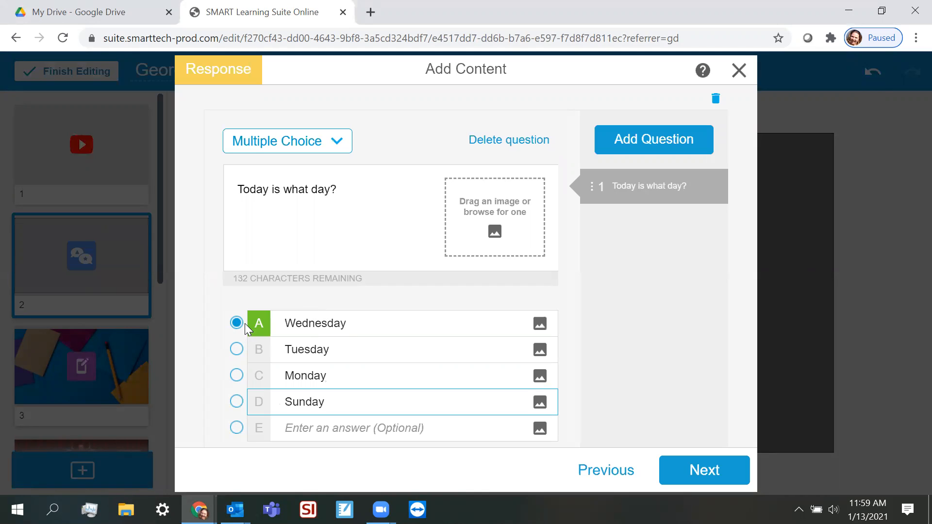
mouse_move(264, 328)
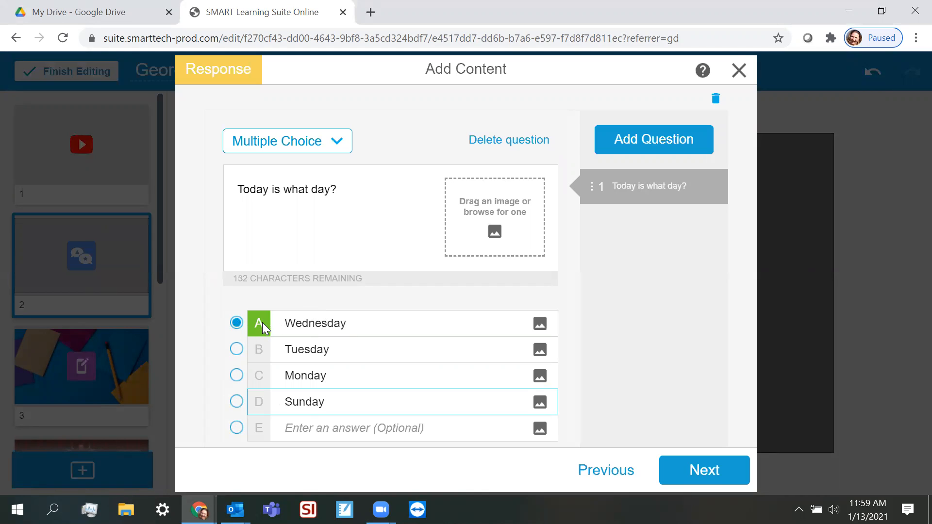
mouse_move(276, 331)
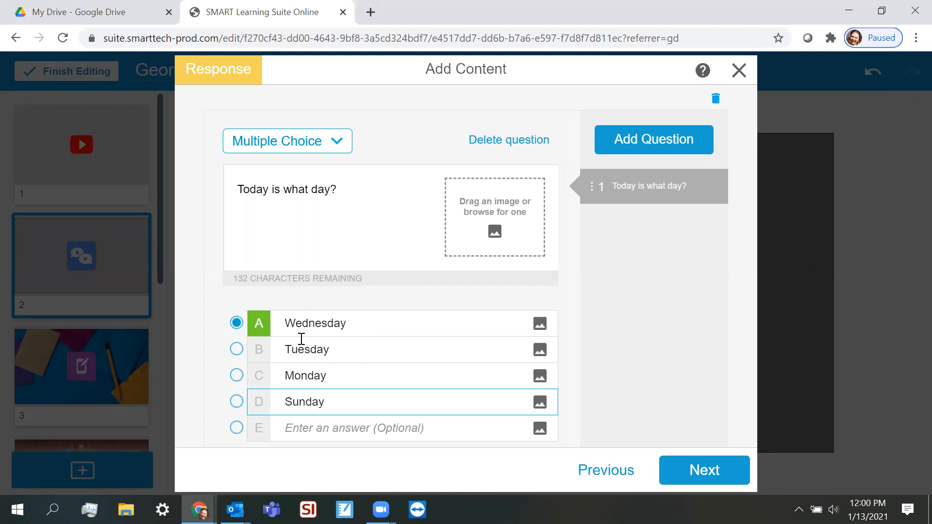
left_click(321, 401)
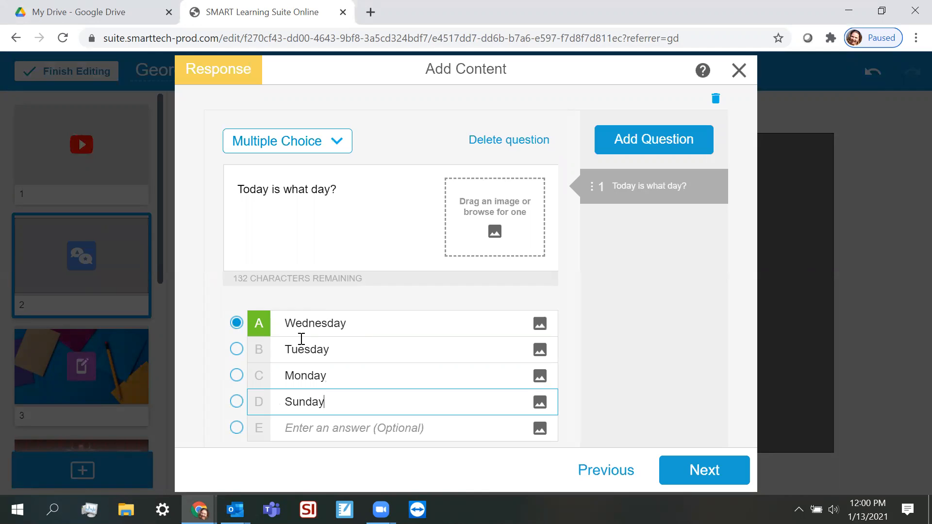
mouse_move(279, 338)
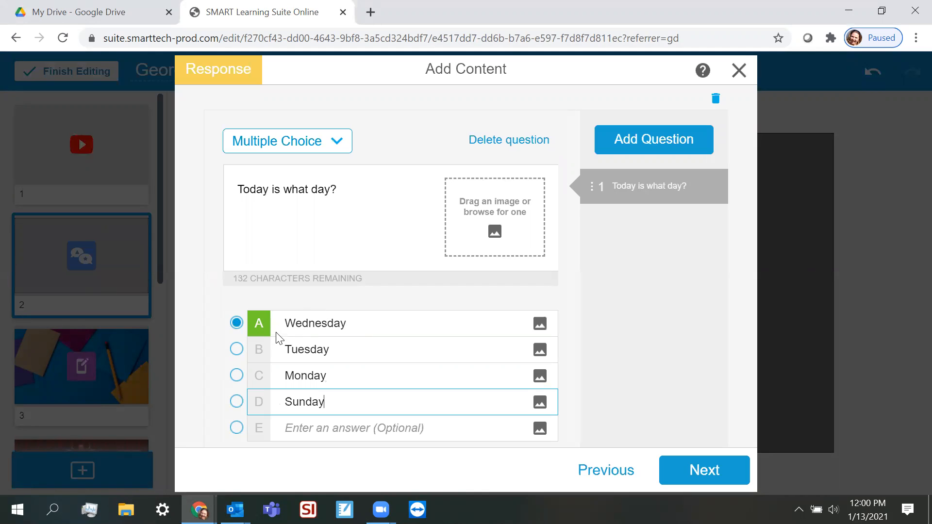
mouse_move(538, 349)
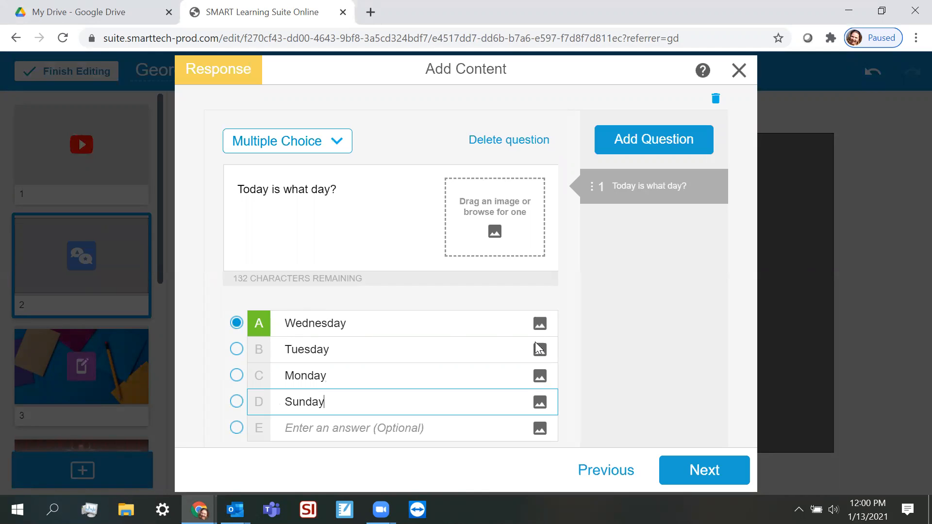
mouse_move(541, 333)
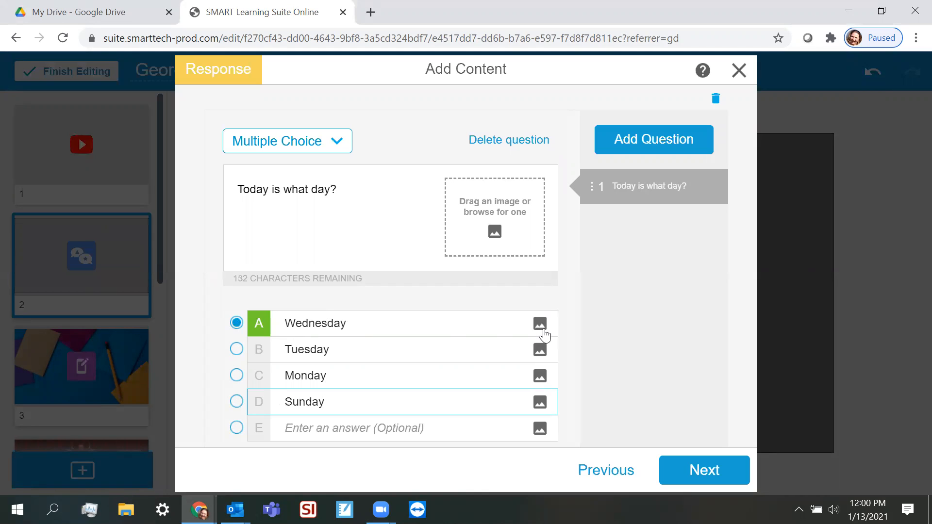
mouse_move(539, 323)
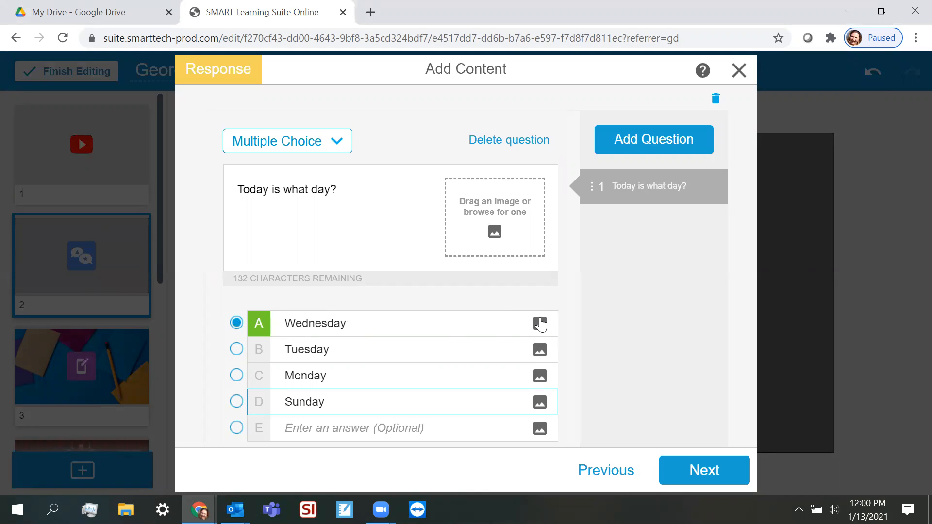
mouse_move(495, 232)
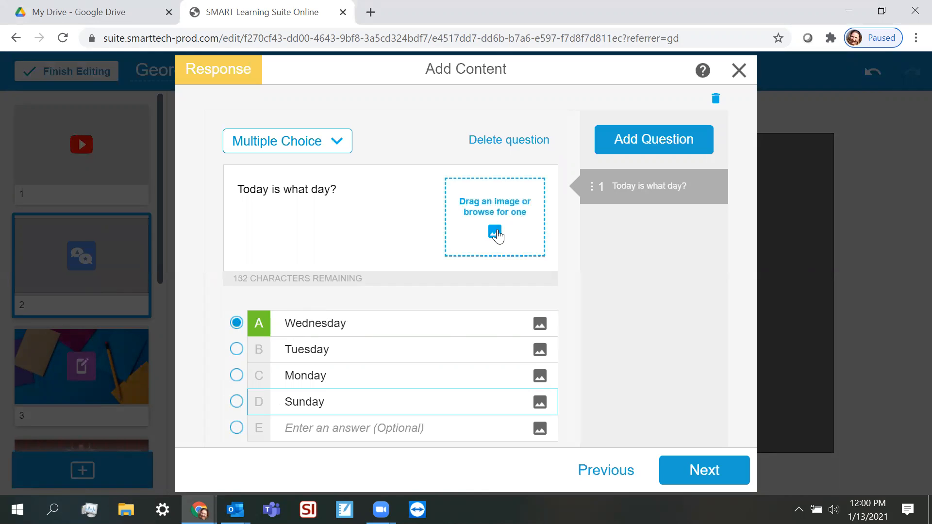
mouse_move(365, 230)
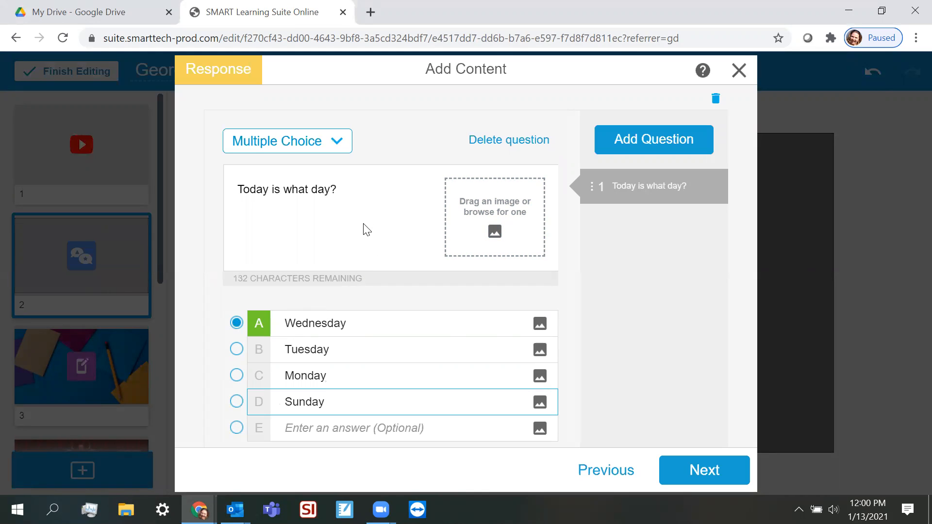
mouse_move(430, 246)
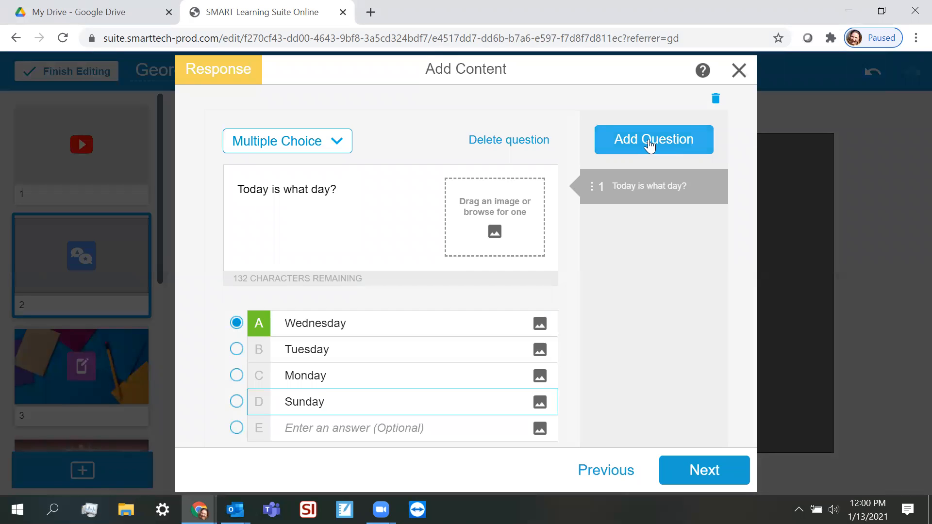
Add a second True or False question, 'Monday is a holiday?', with True correct
left_click(652, 140)
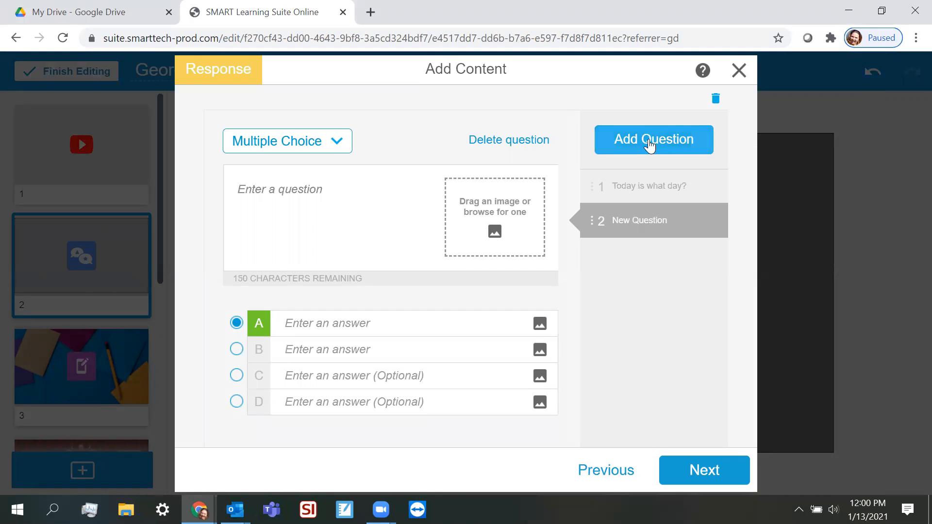
left_click(286, 140)
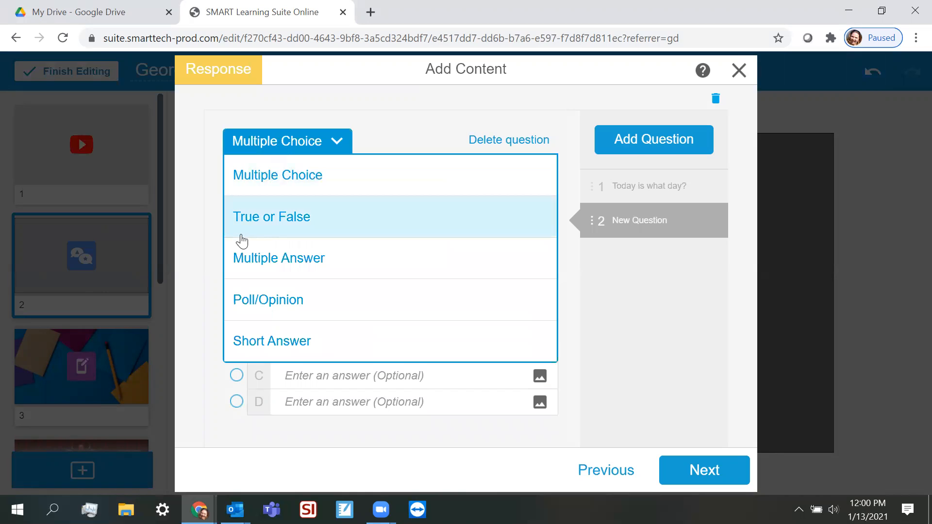
left_click(271, 216)
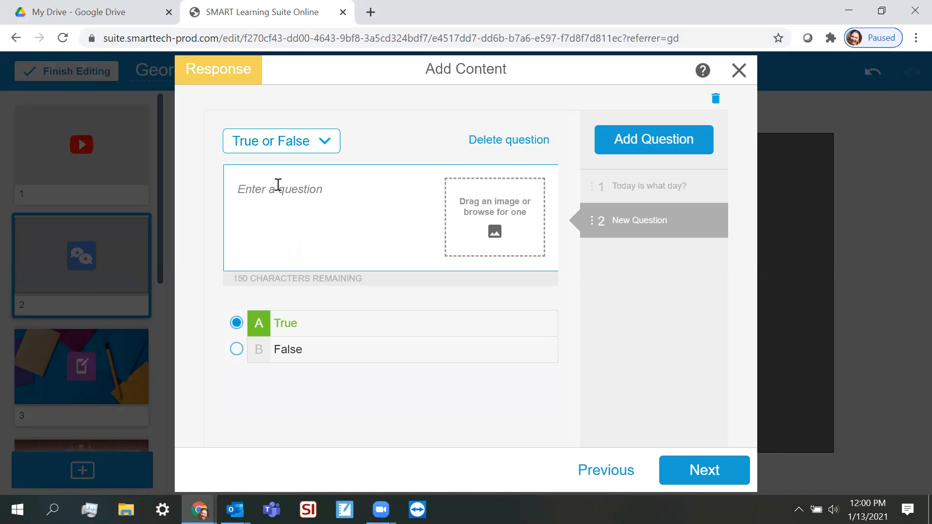
type("Monday is a")
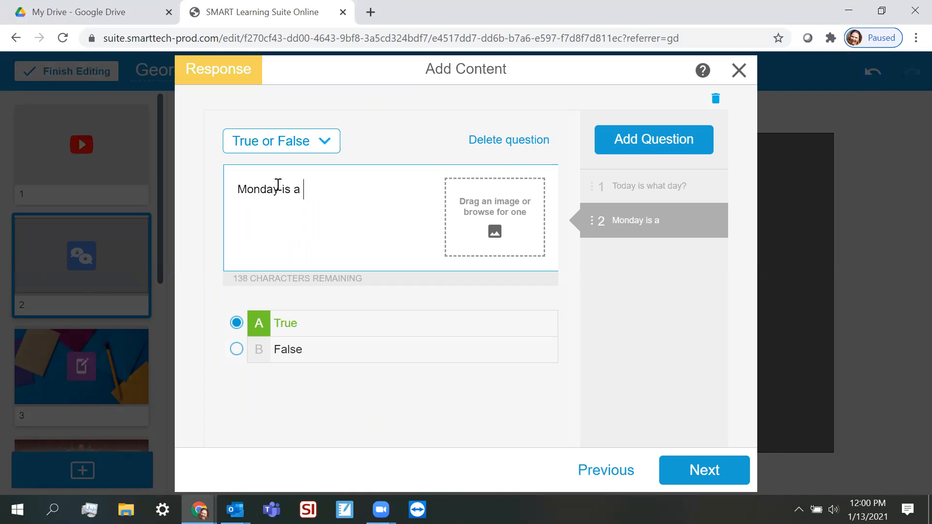
type("holiday?")
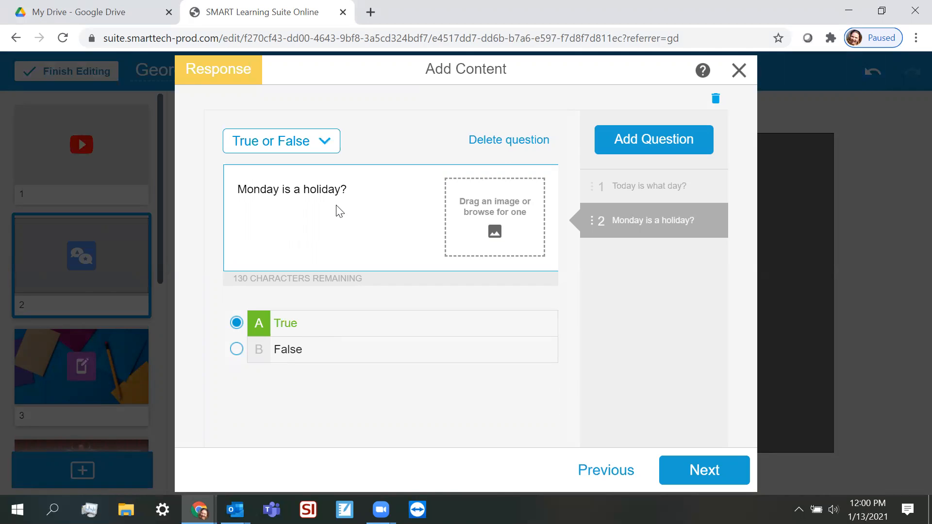
mouse_move(350, 253)
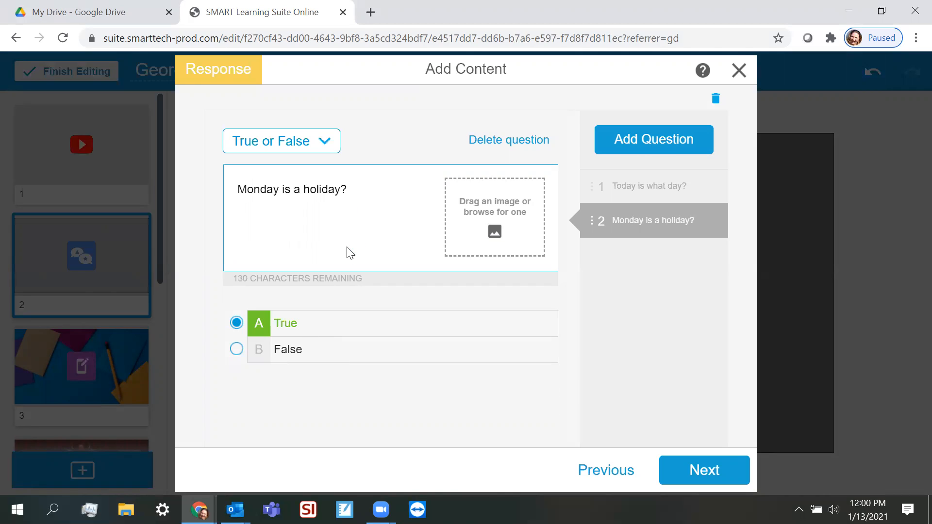
mouse_move(370, 238)
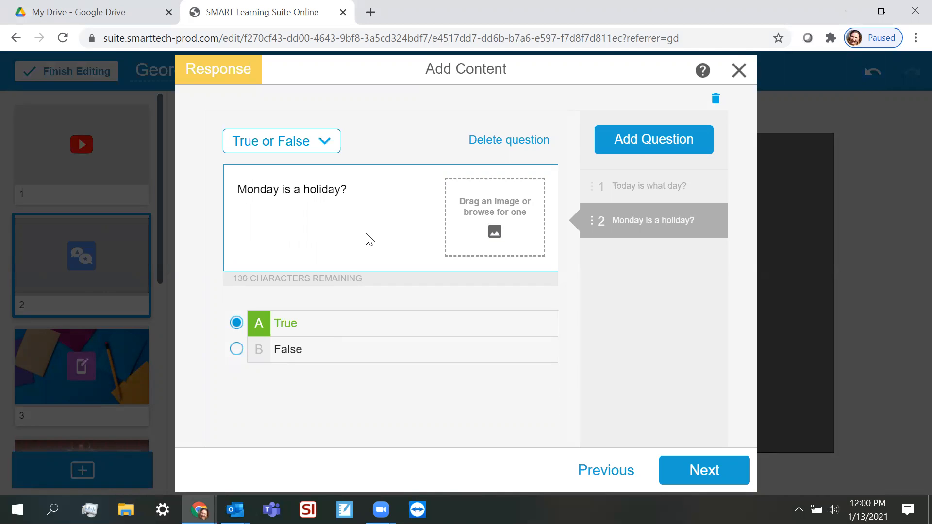
mouse_move(277, 214)
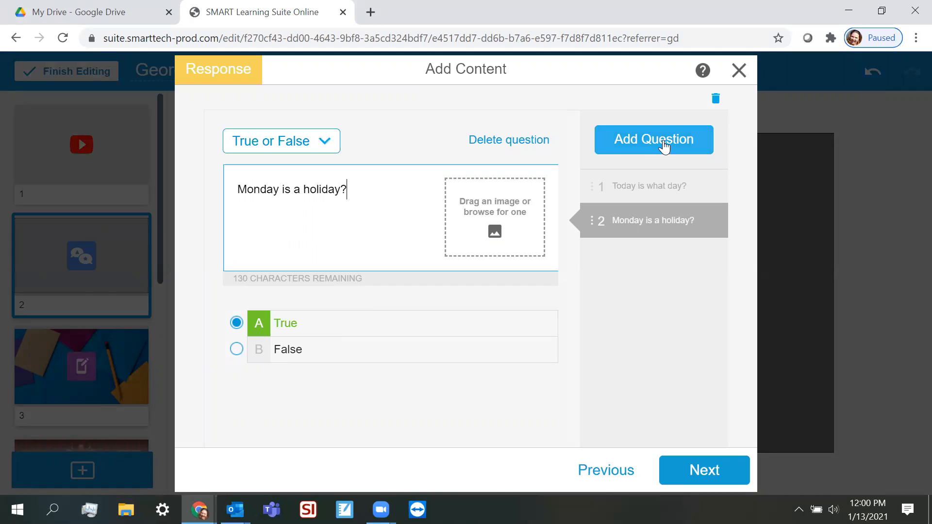
Add a third Poll/Opinion question, 'My favorited day of the week is?'
left_click(654, 140)
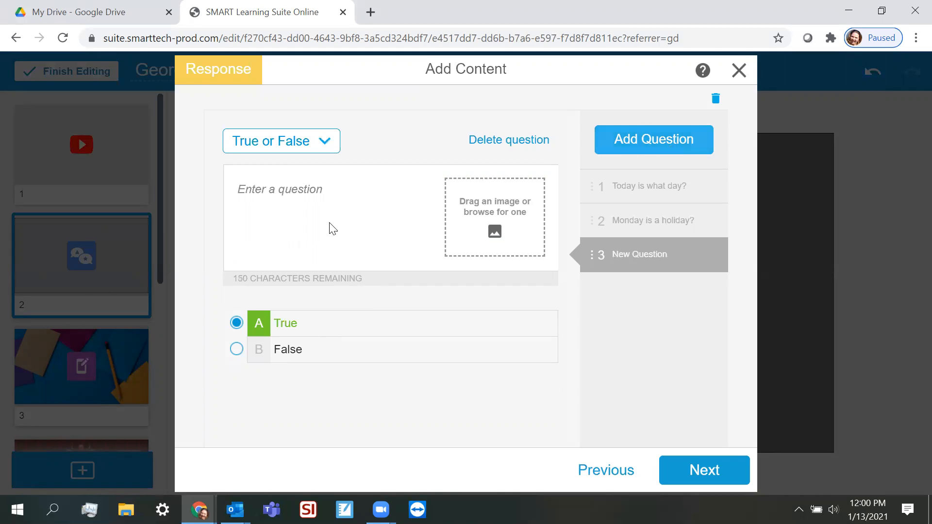
left_click(312, 189)
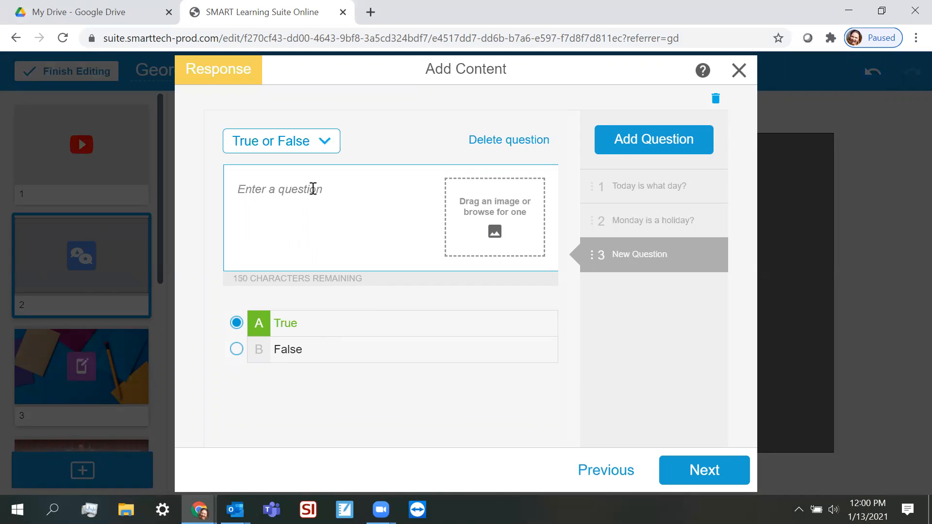
left_click(280, 141)
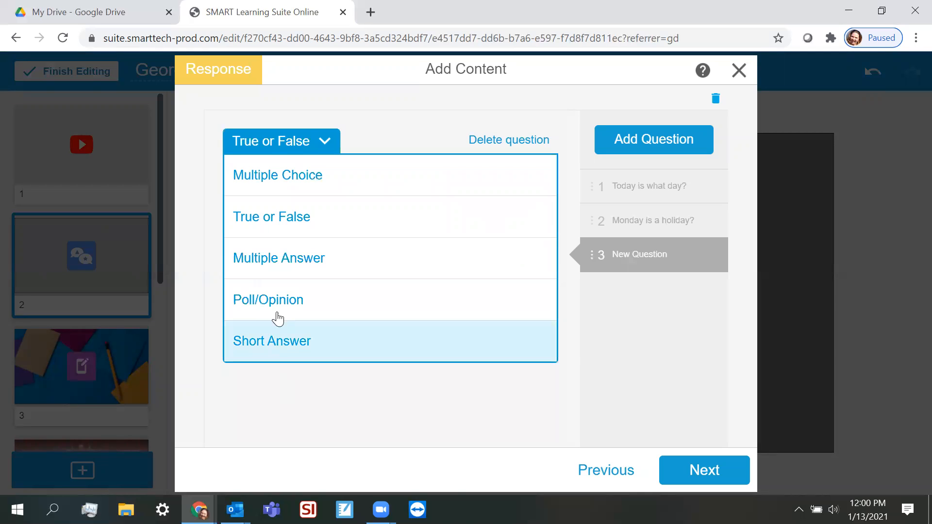
left_click(268, 300)
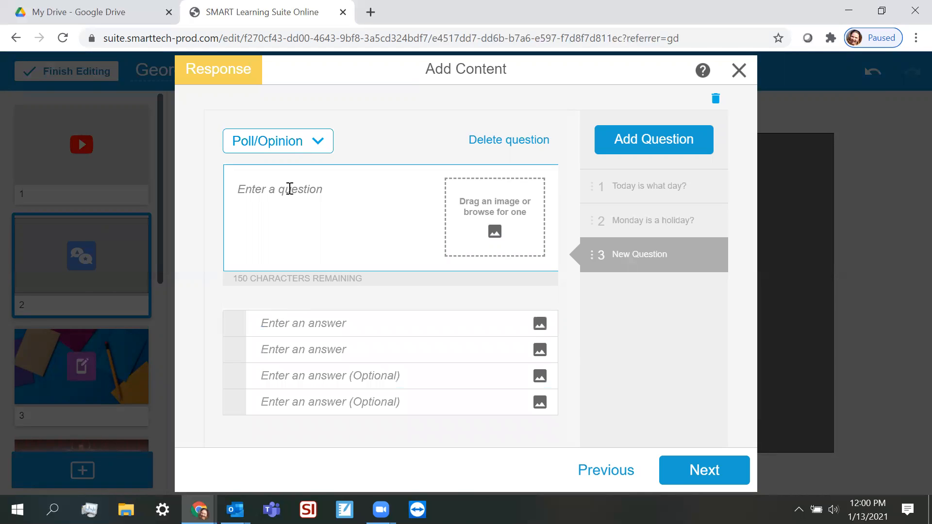
type("My fa")
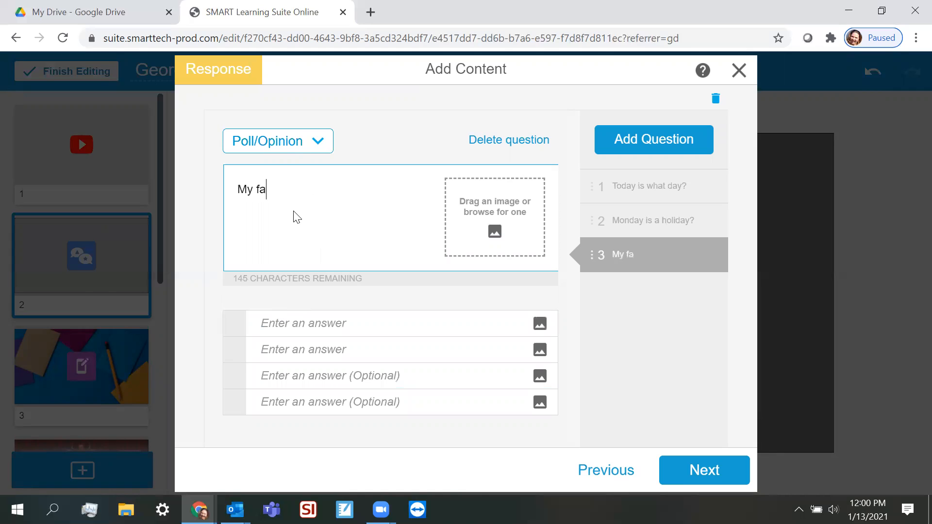
type("vorited day o")
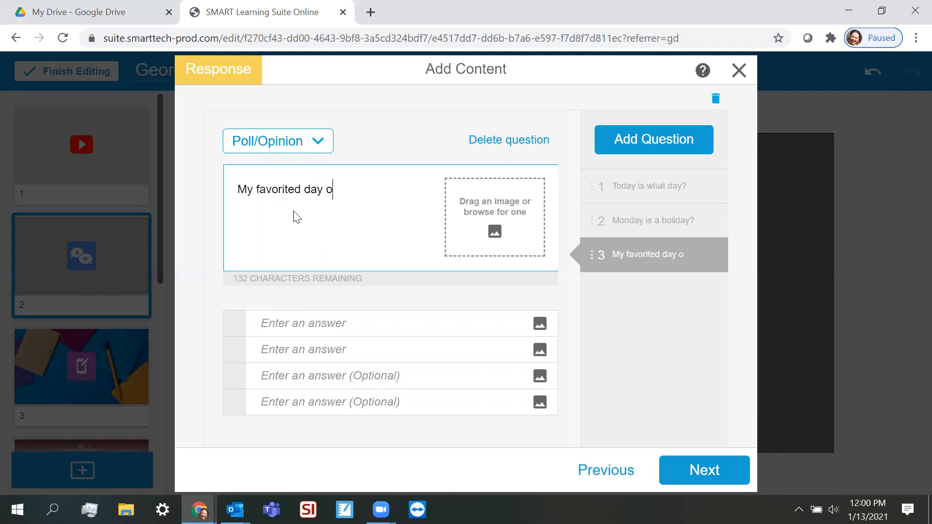
type("f the week is?")
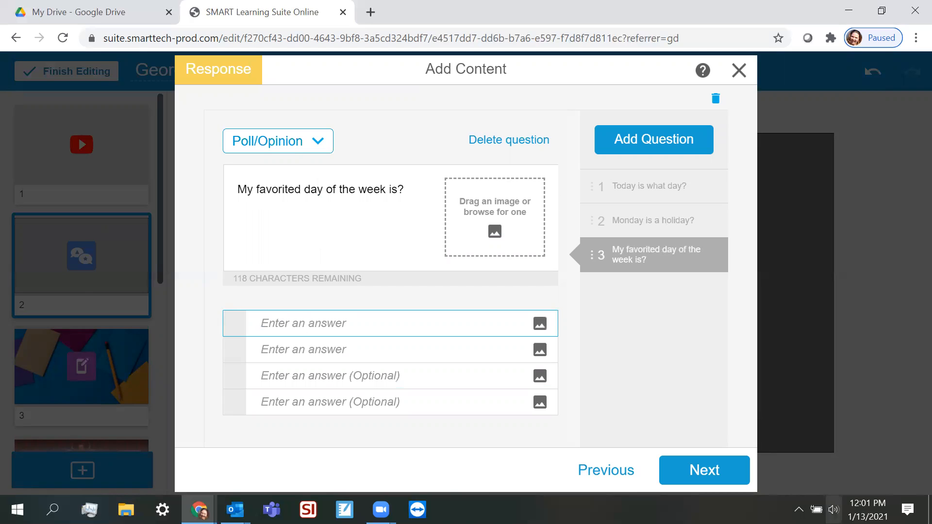
Open the question review page and title the activity 'Days of the Week'
left_click(704, 470)
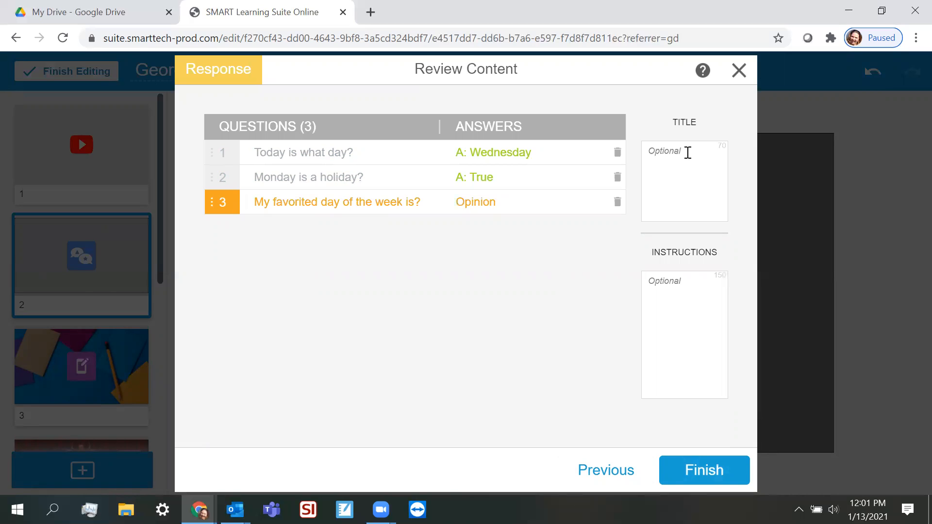
type("Days")
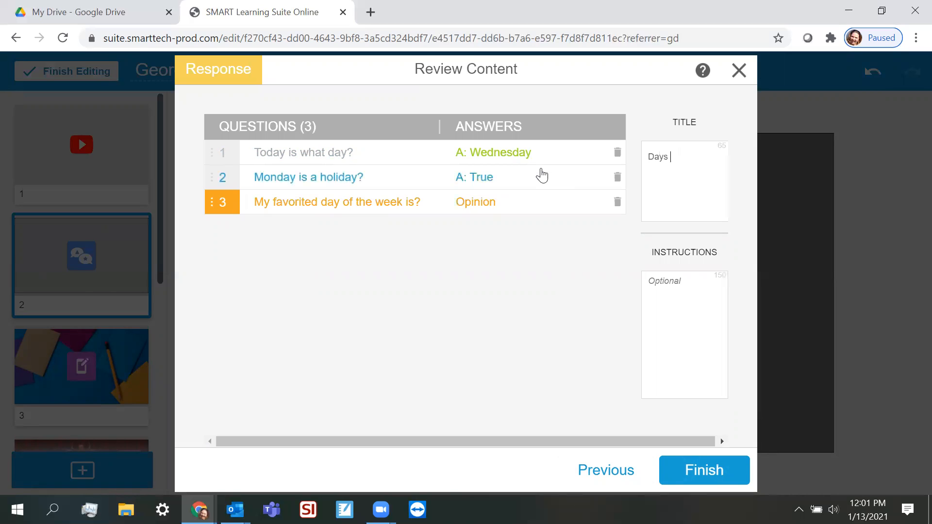
type("of the Week")
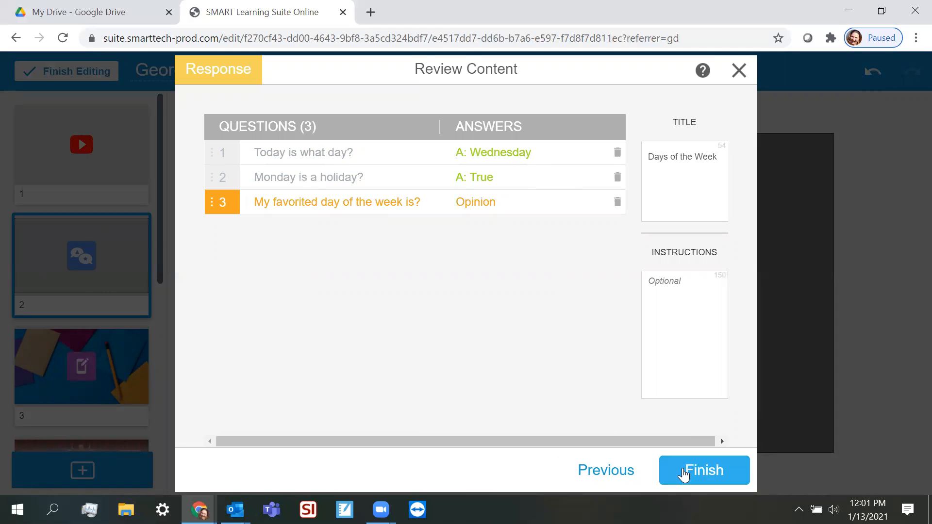
Finish the Response activity, saving it as page 3, and exit lesson editing
left_click(704, 470)
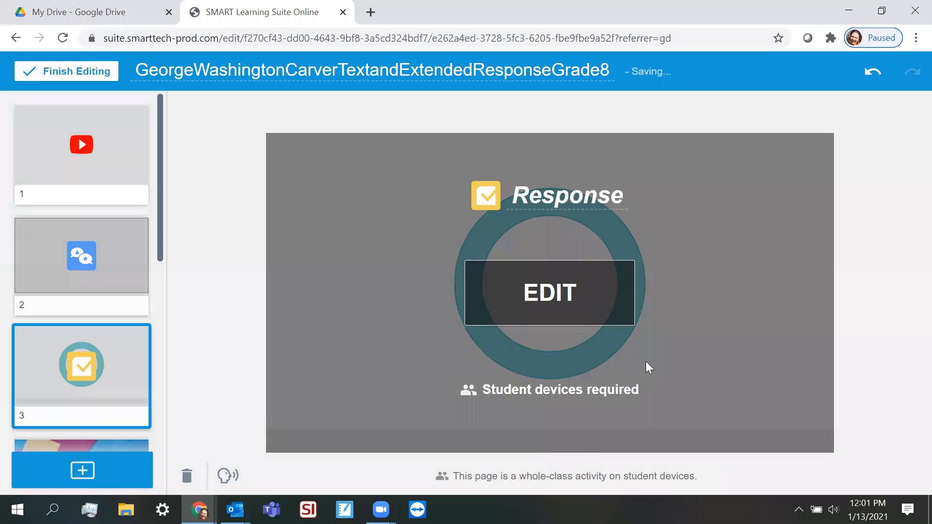
mouse_move(358, 274)
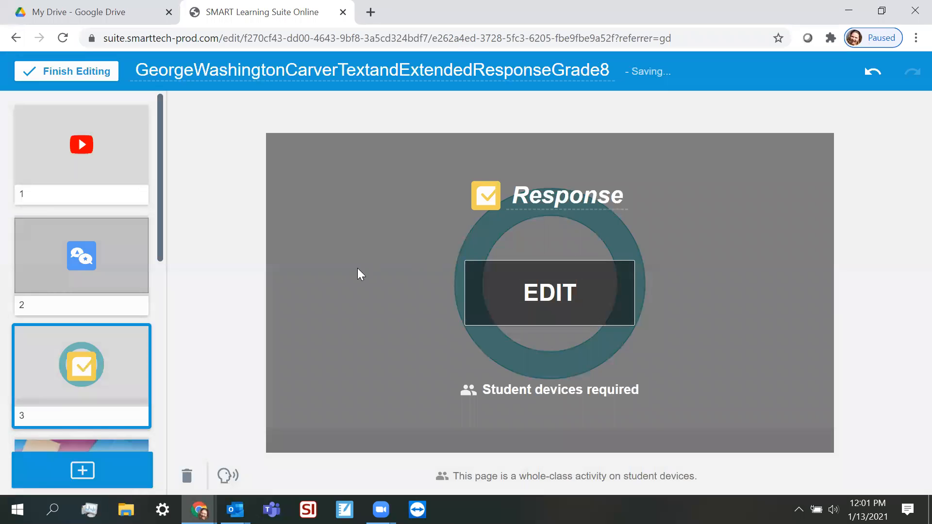
mouse_move(105, 230)
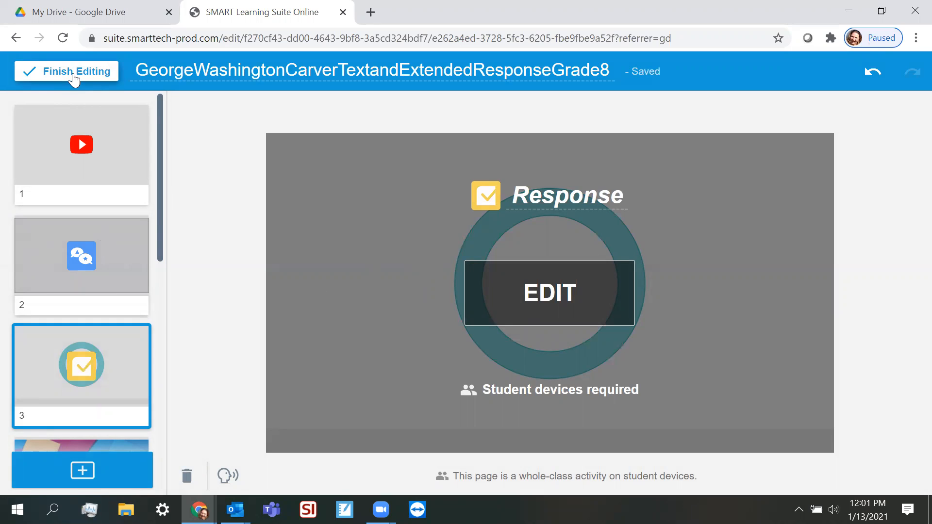
left_click(75, 71)
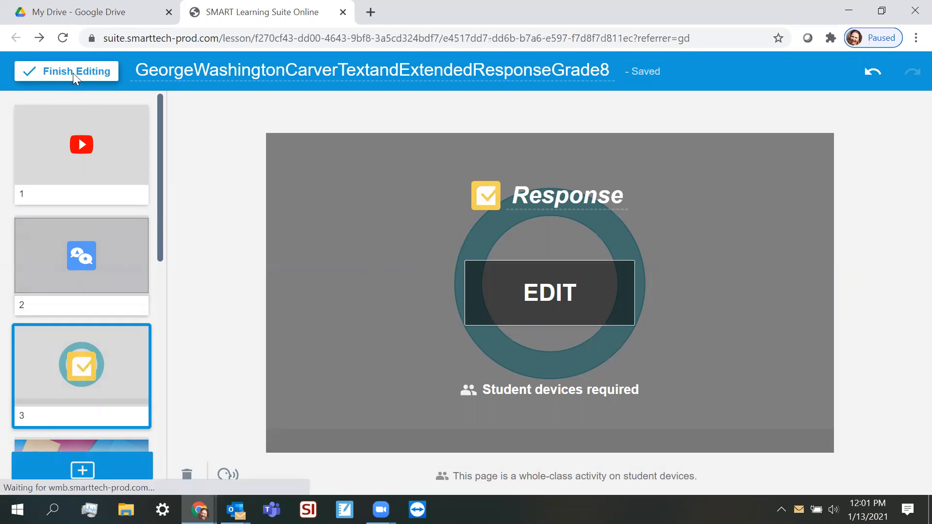
Present the lesson, advance to page 3 and start the Response activity
left_click(67, 72)
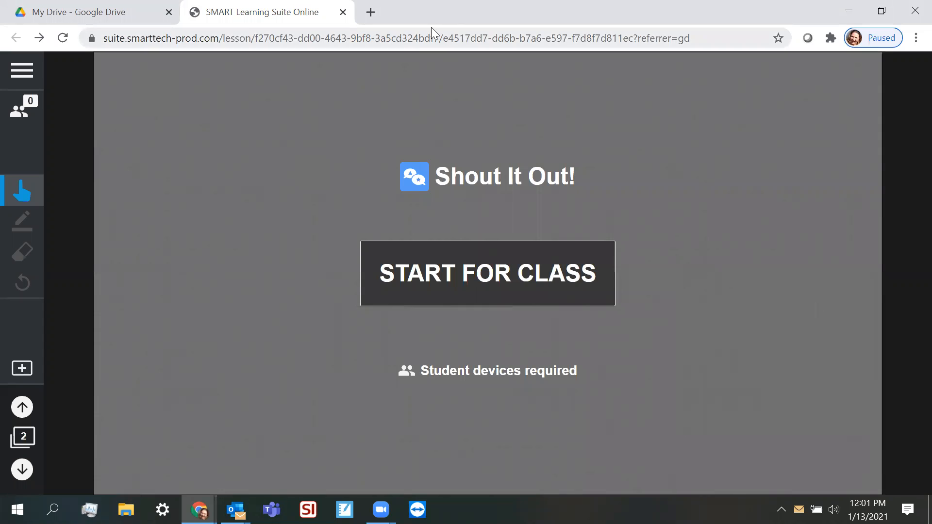
mouse_move(370, 11)
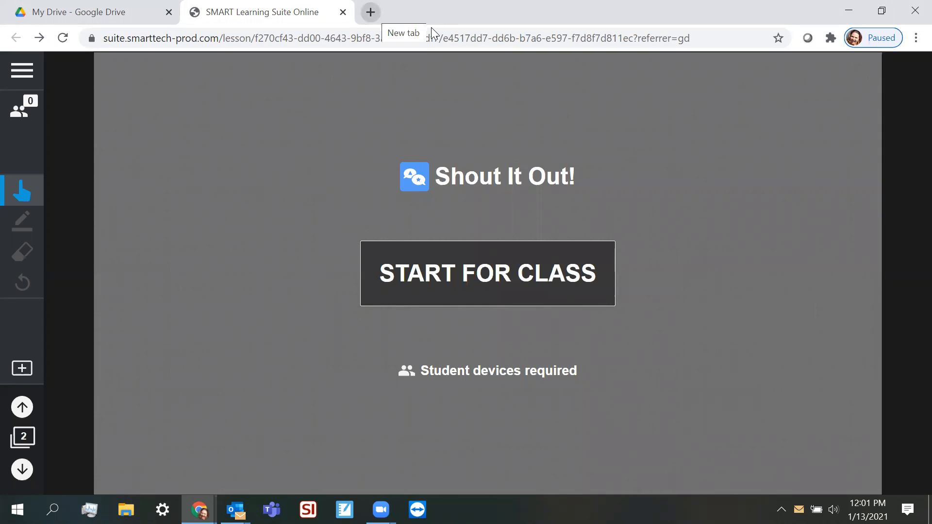
left_click(21, 471)
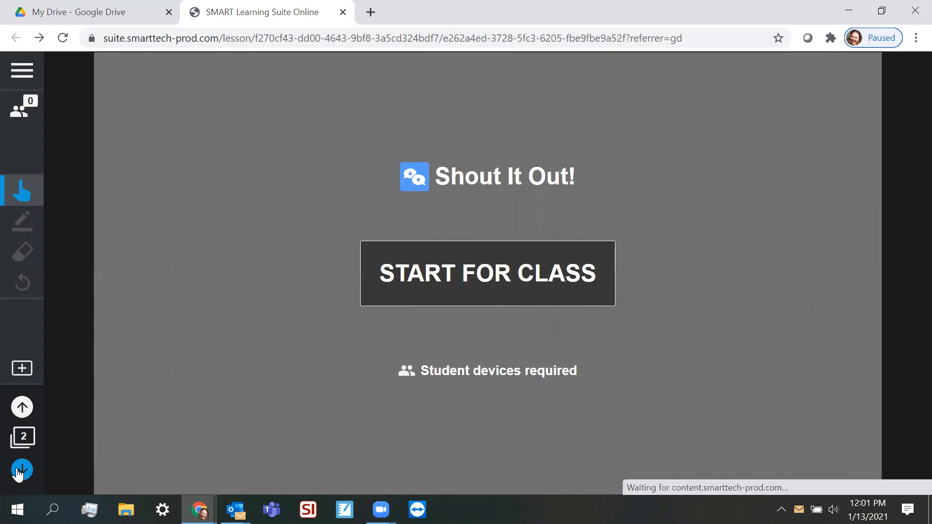
left_click(487, 273)
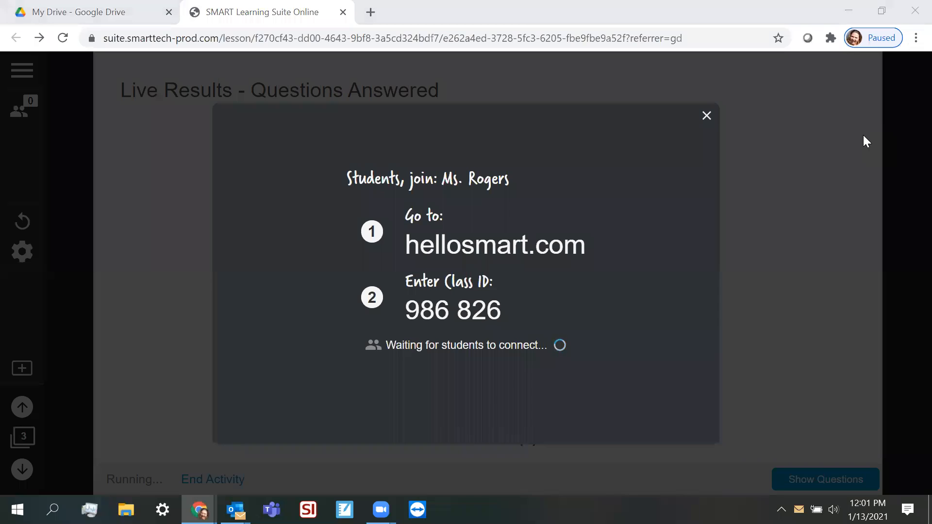
mouse_move(673, 108)
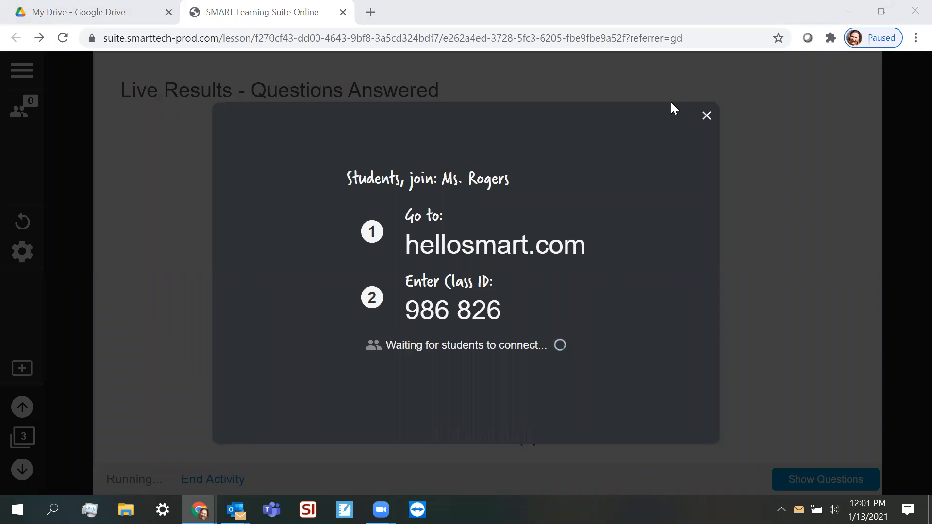
Open a new Chrome incognito window for the student login
left_click(914, 37)
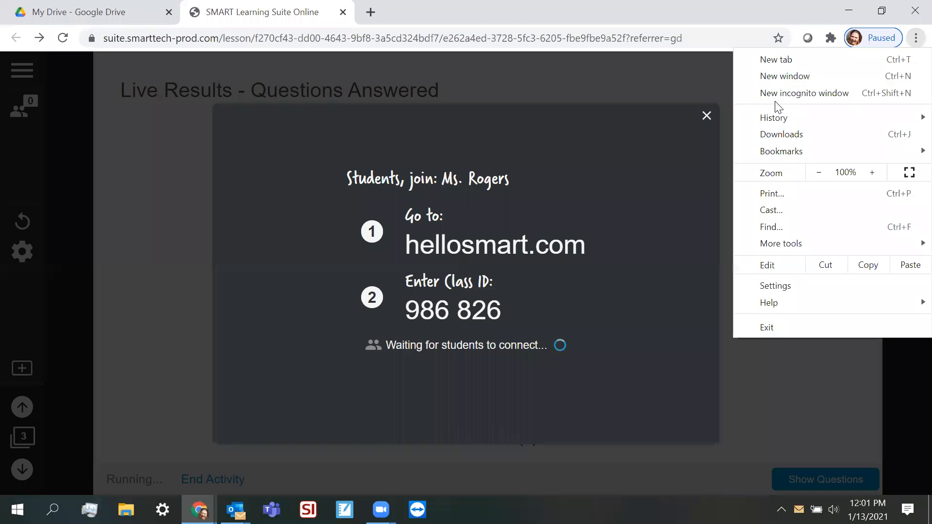
left_click(803, 93)
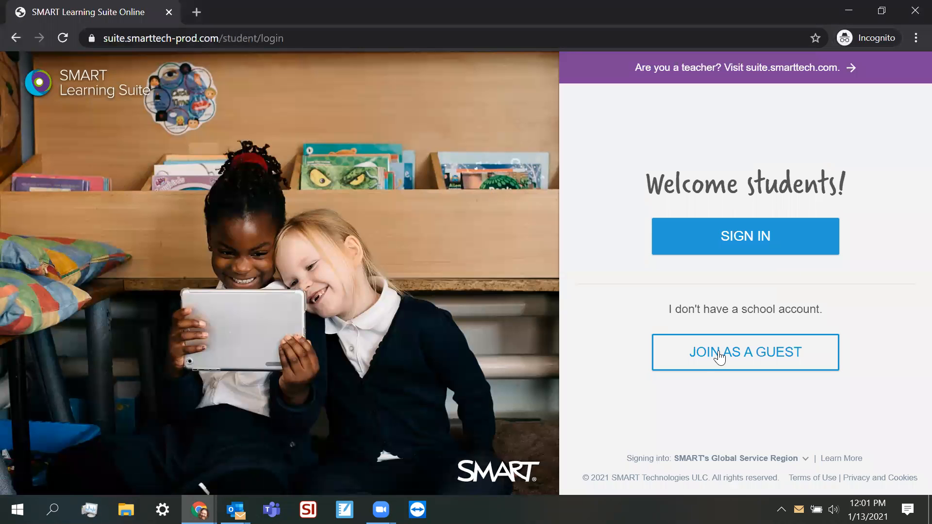
Join class 986826 as a guest student named 'christy'
left_click(744, 352)
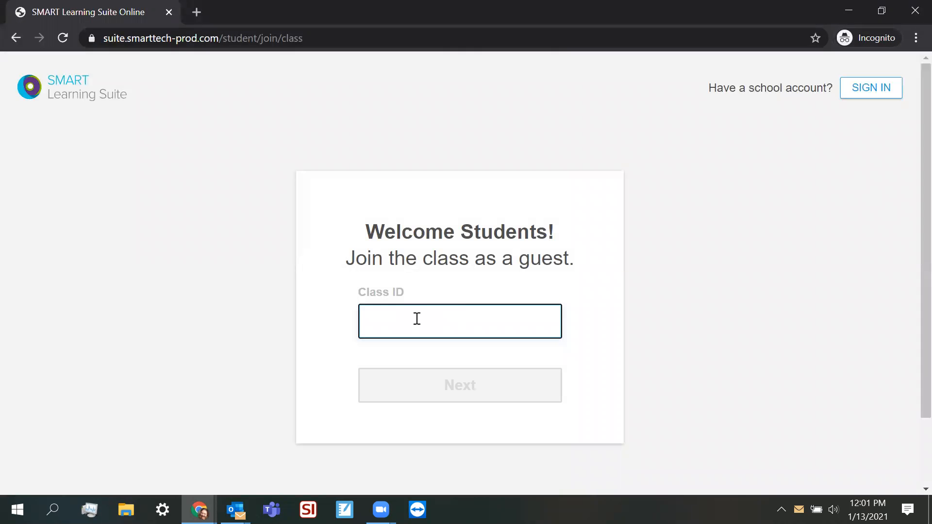
type("986826")
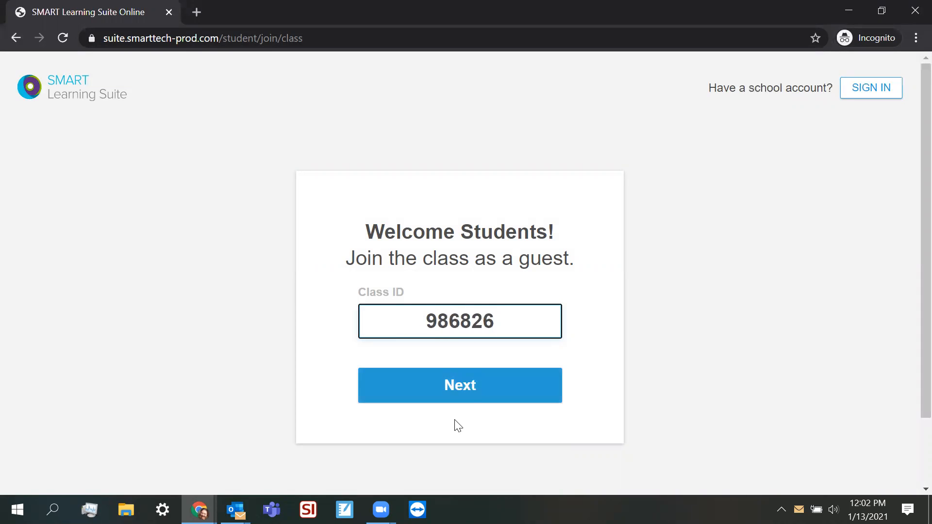
left_click(459, 385)
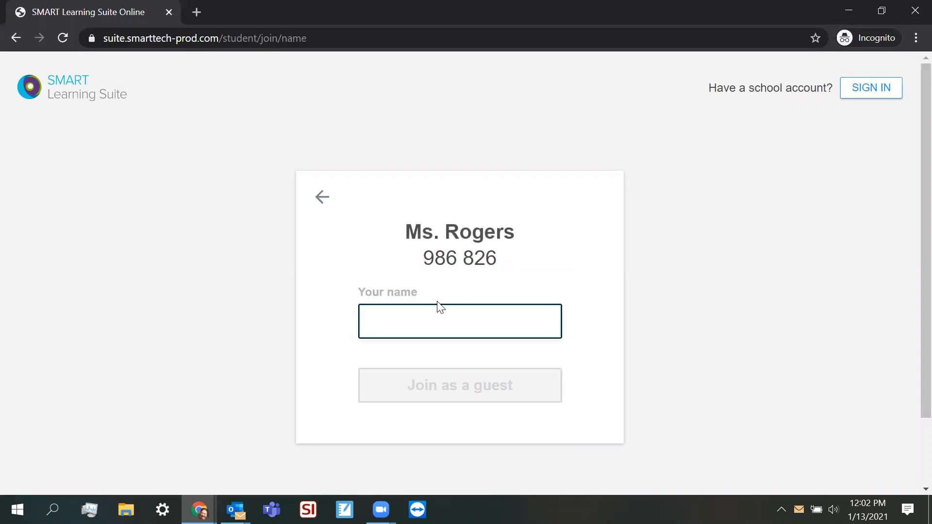
type("christy")
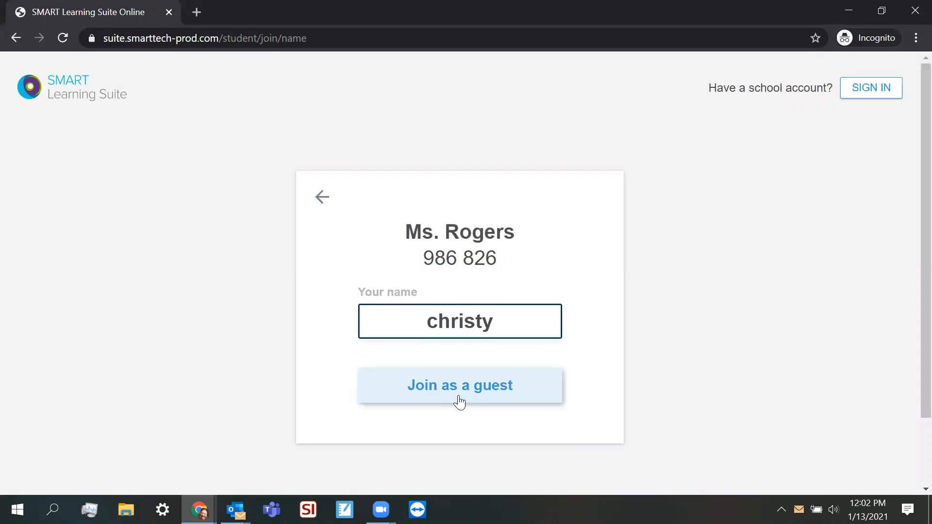
left_click(459, 385)
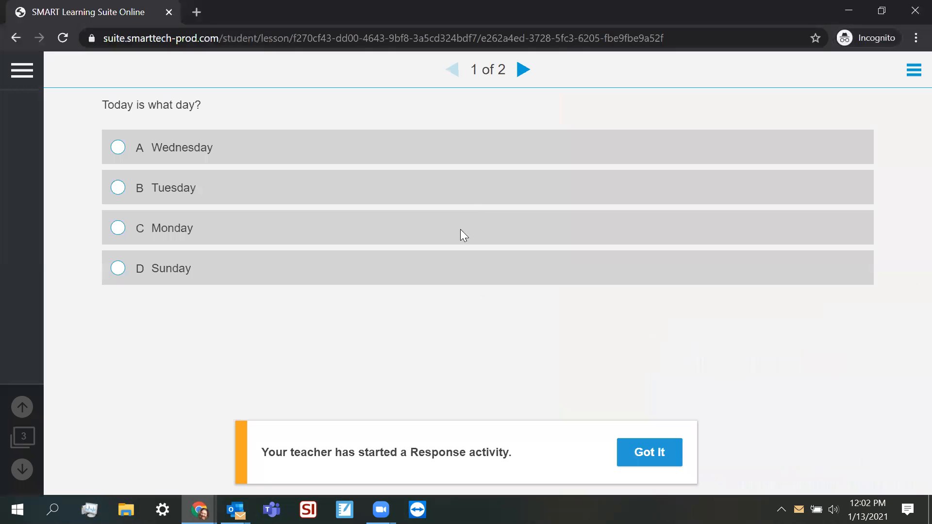
mouse_move(635, 384)
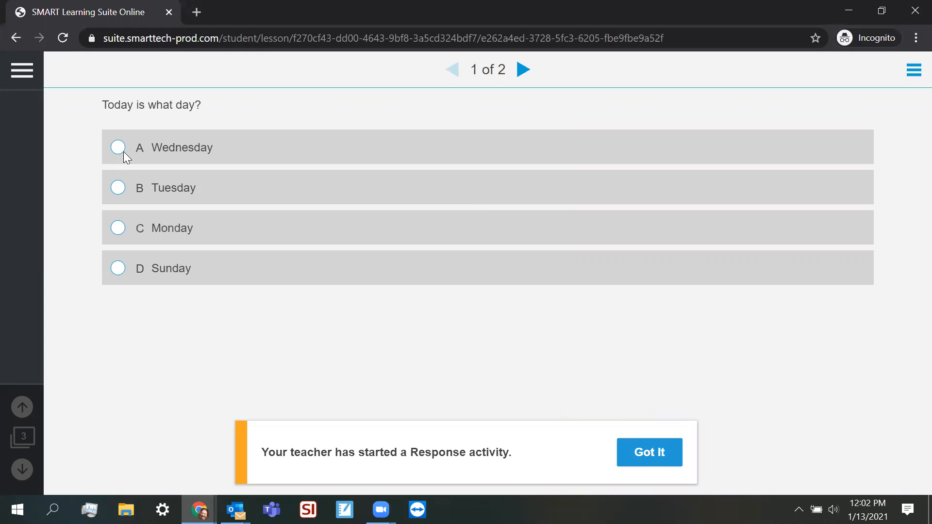
Answer Wednesday and True, then bring up the Days of the Week answer summary
left_click(117, 146)
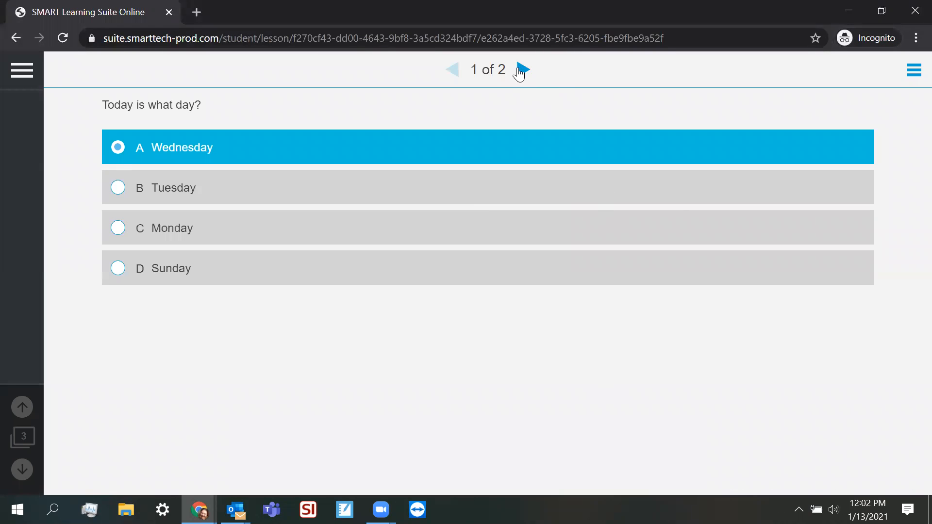
left_click(522, 69)
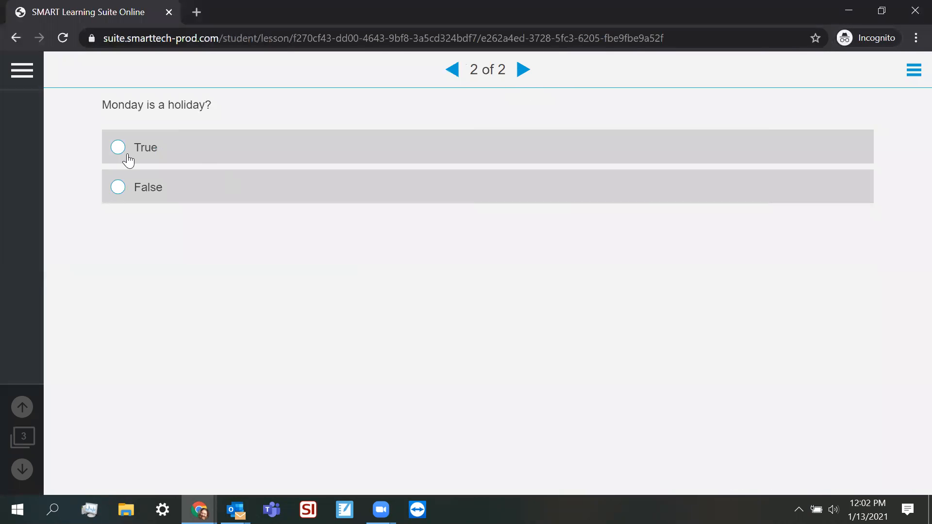
left_click(118, 146)
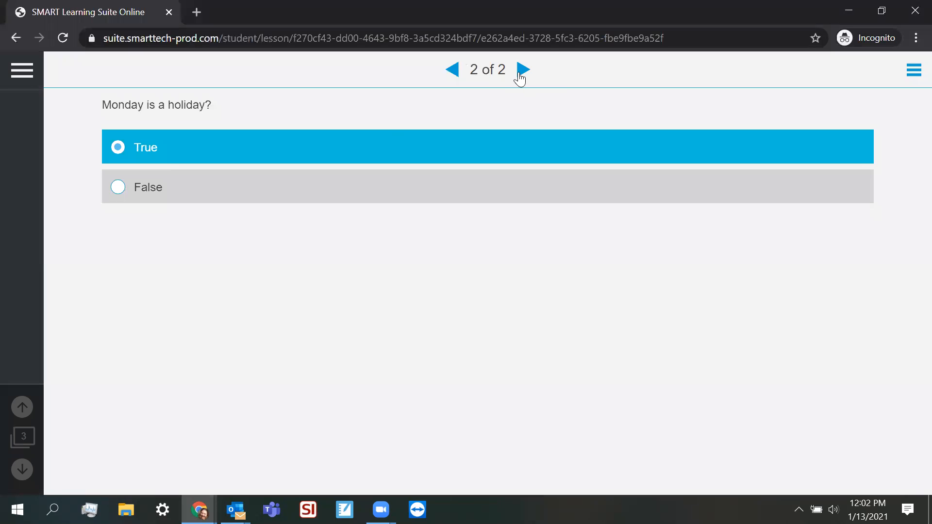
left_click(913, 70)
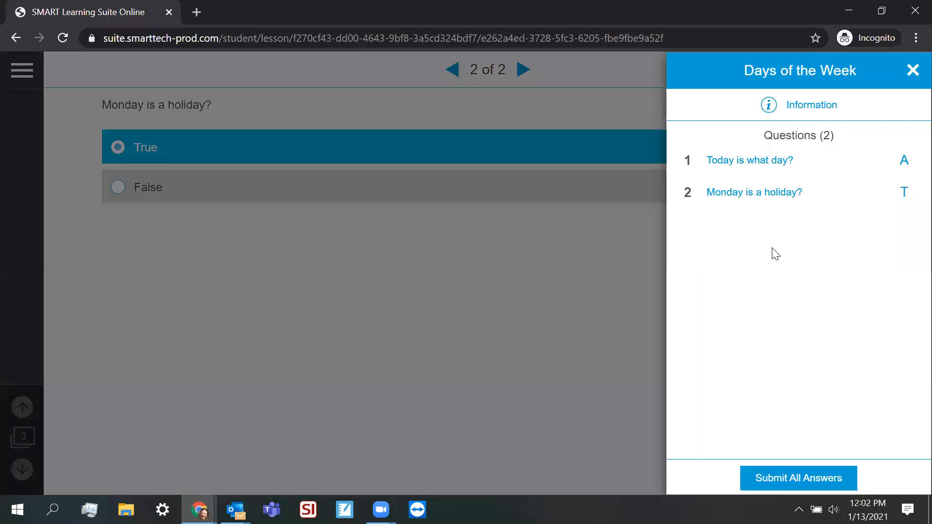
mouse_move(532, 385)
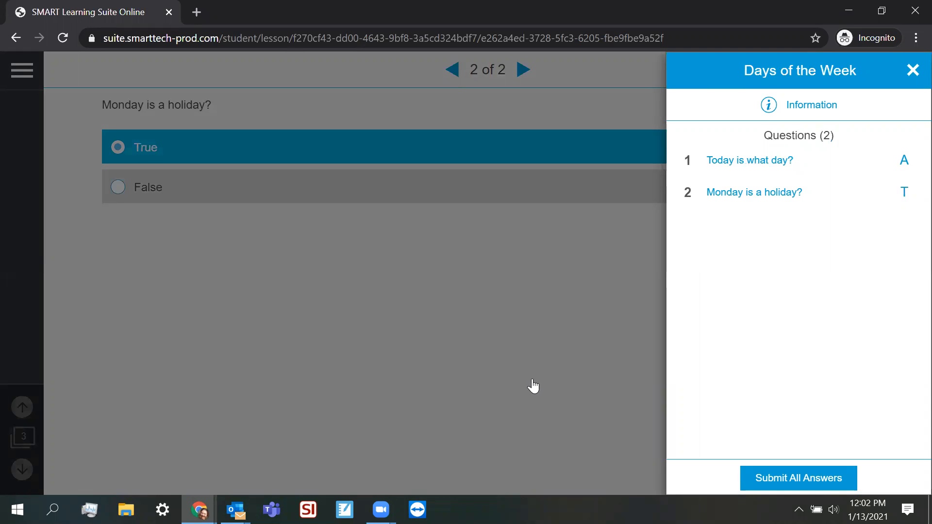
mouse_move(810, 408)
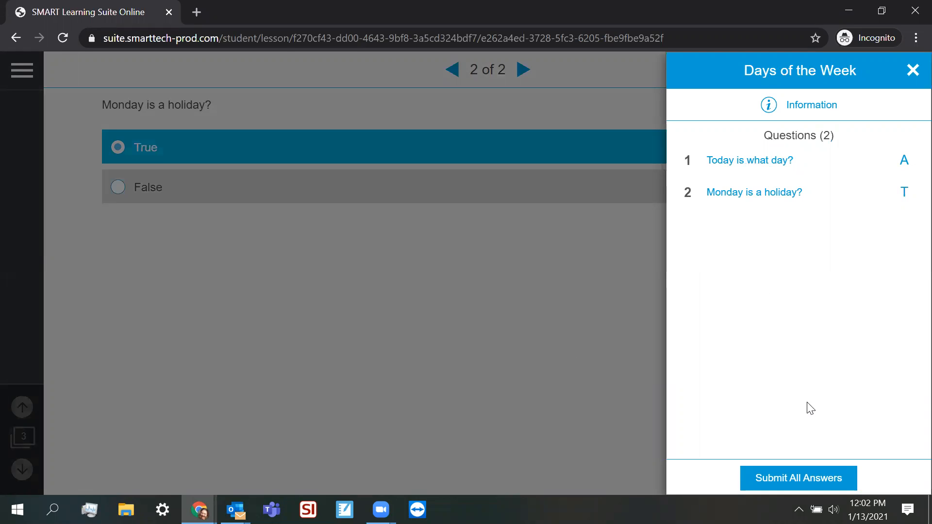
mouse_move(450, 231)
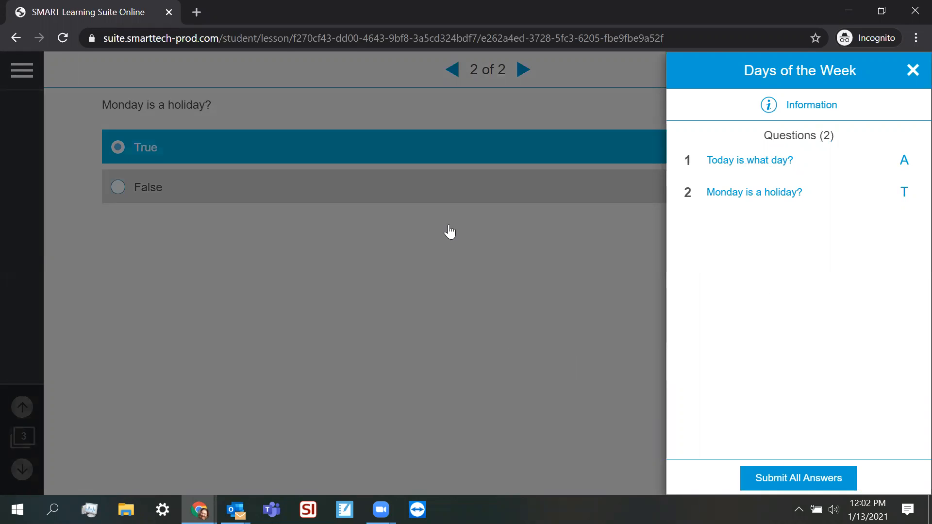
mouse_move(457, 309)
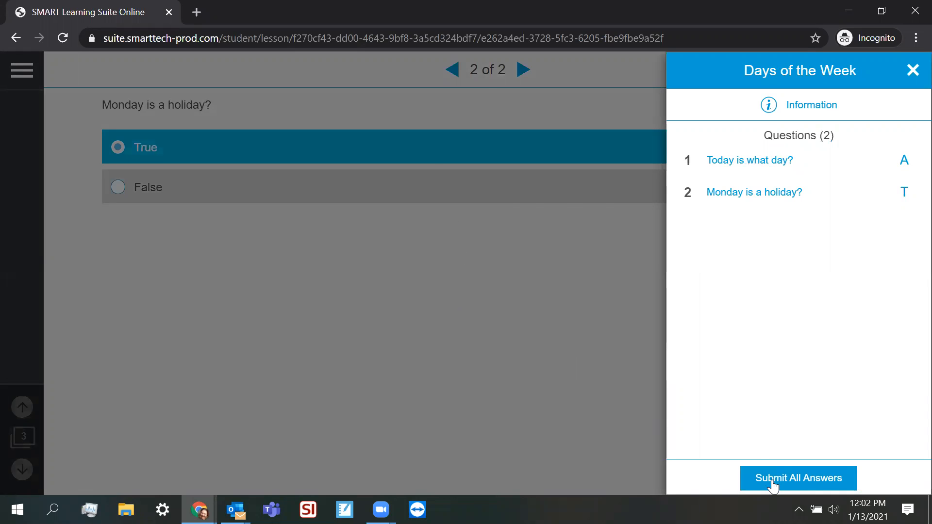
Submit all the Days of the Week answers and confirm the submission
left_click(798, 477)
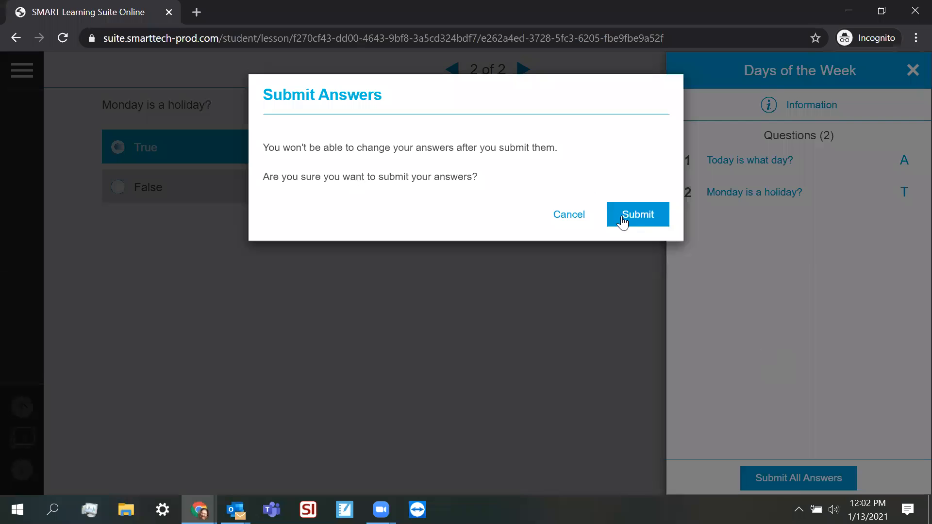
left_click(637, 214)
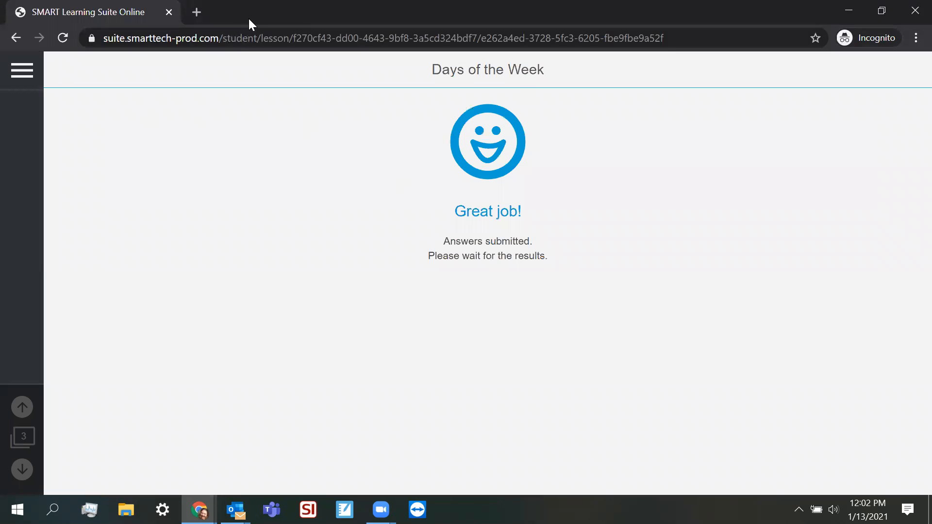
mouse_move(773, 82)
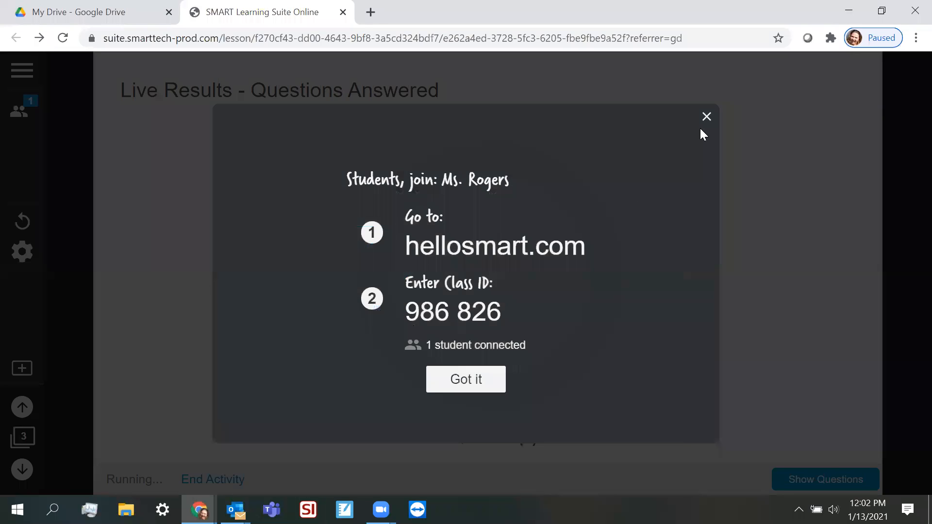
Dismiss the class join instructions in the teacher view and end the live activity
left_click(465, 379)
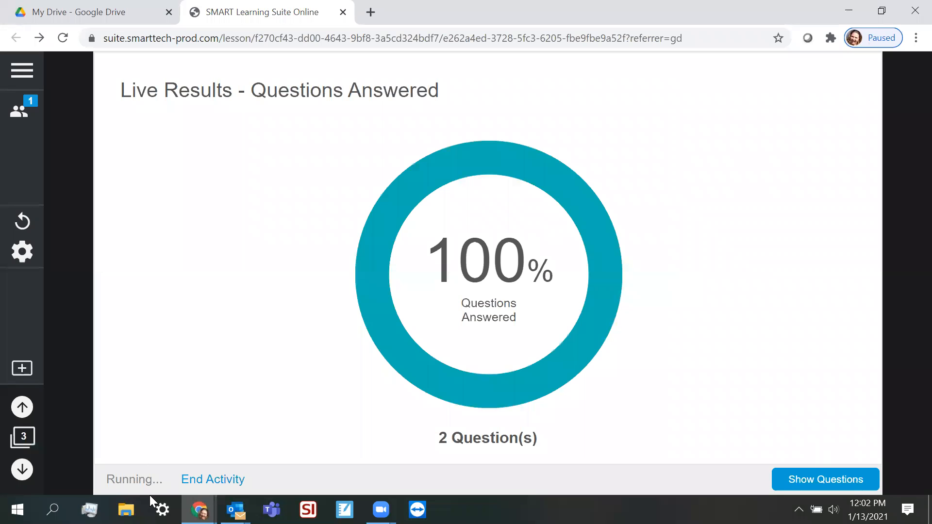
left_click(212, 479)
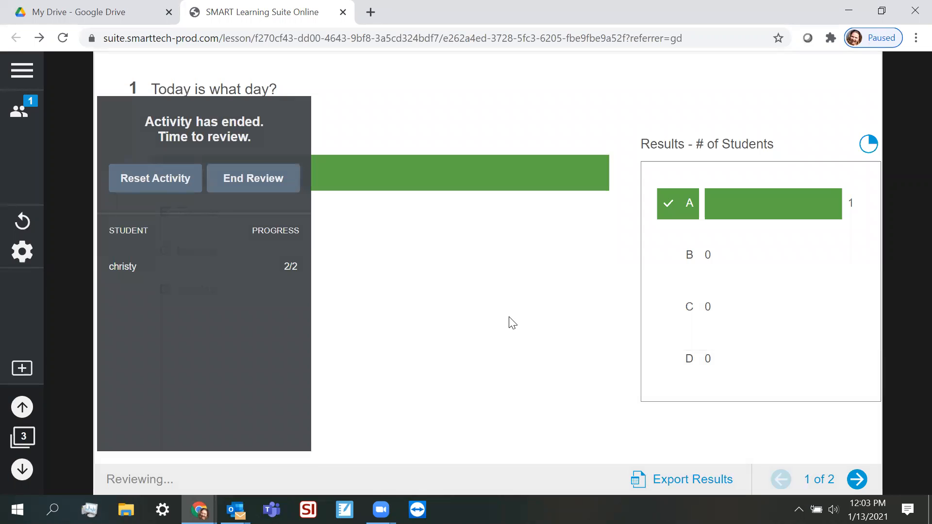
mouse_move(374, 356)
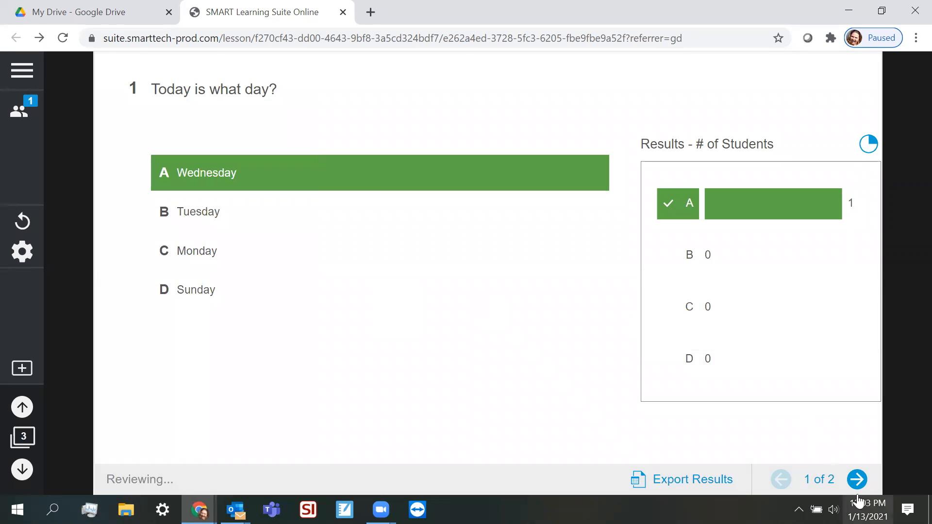
mouse_move(663, 115)
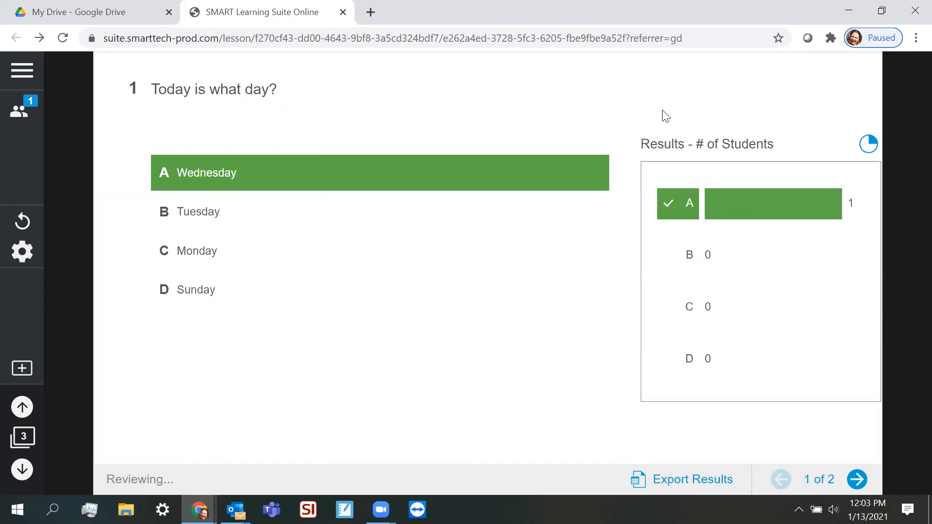
mouse_move(208, 251)
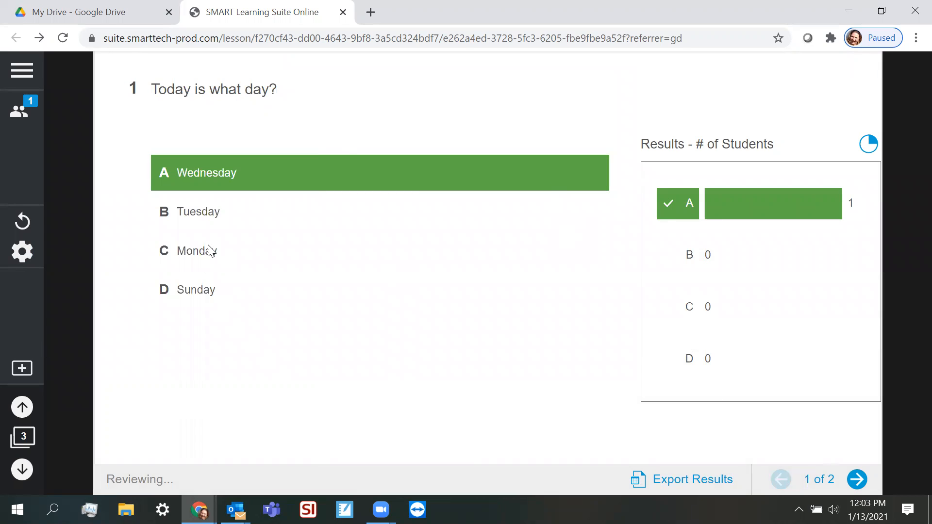
mouse_move(881, 416)
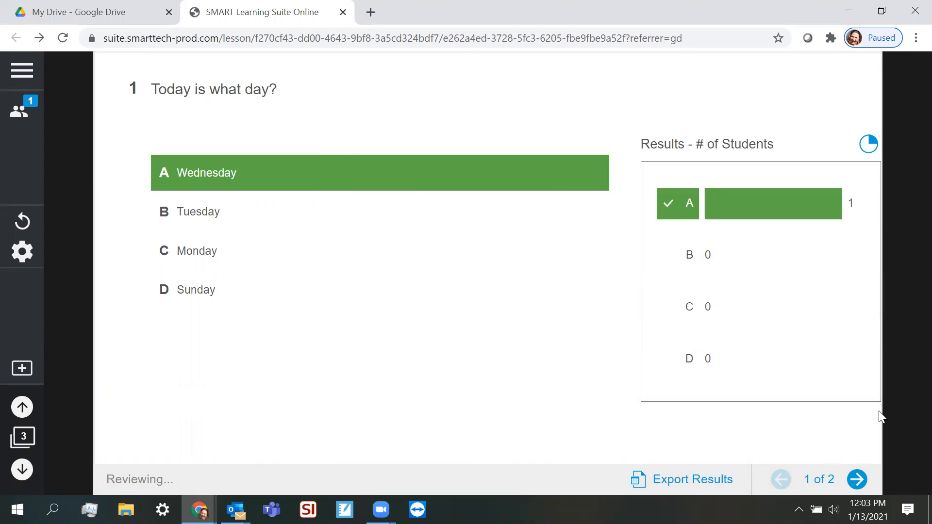
mouse_move(707, 303)
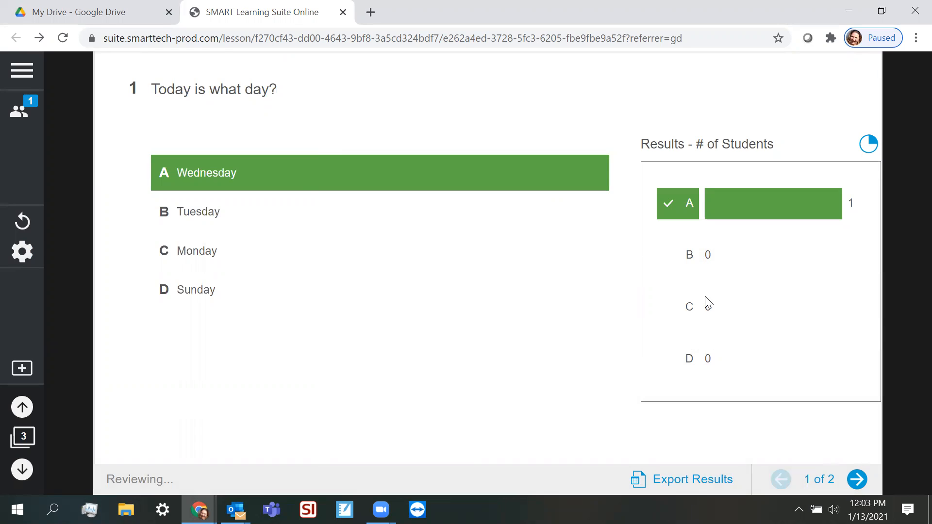
mouse_move(530, 363)
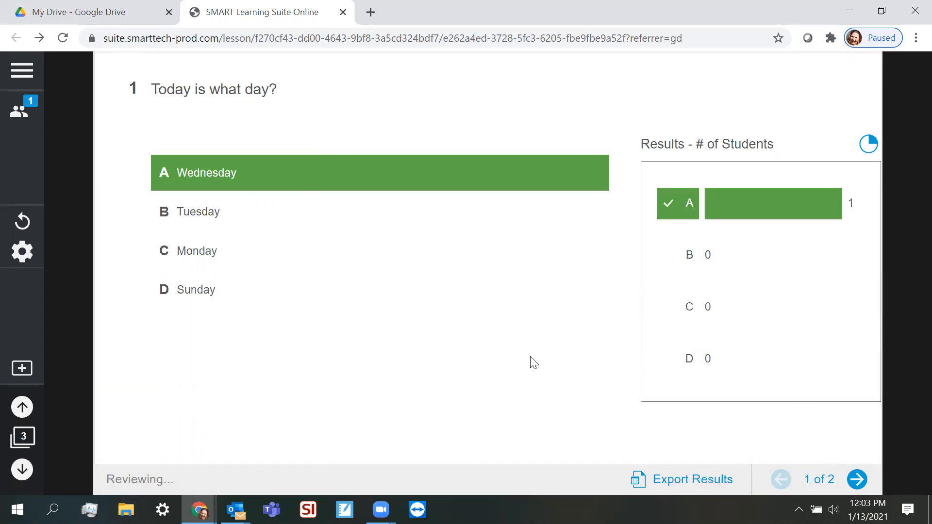
mouse_move(697, 493)
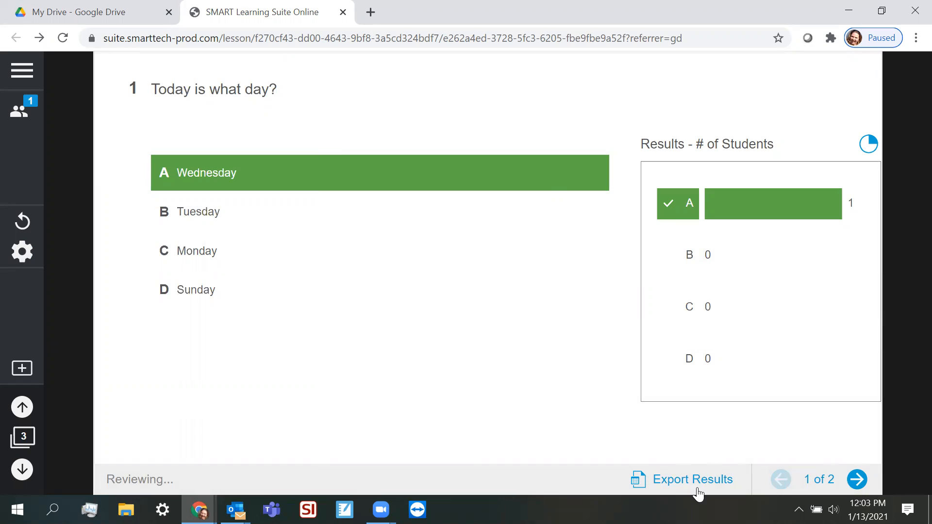
mouse_move(684, 487)
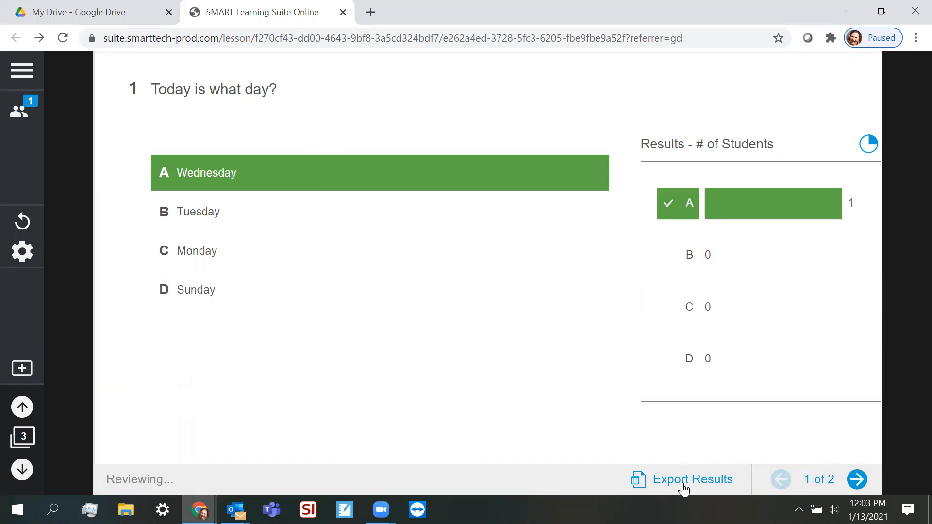
Export the activity results as an .xlsx spreadsheet and open the downloaded file
left_click(691, 479)
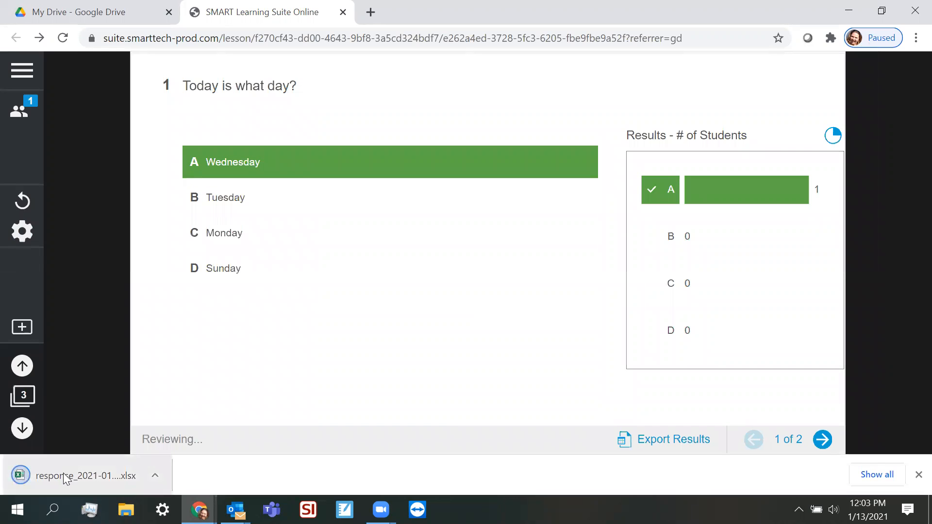
left_click(86, 476)
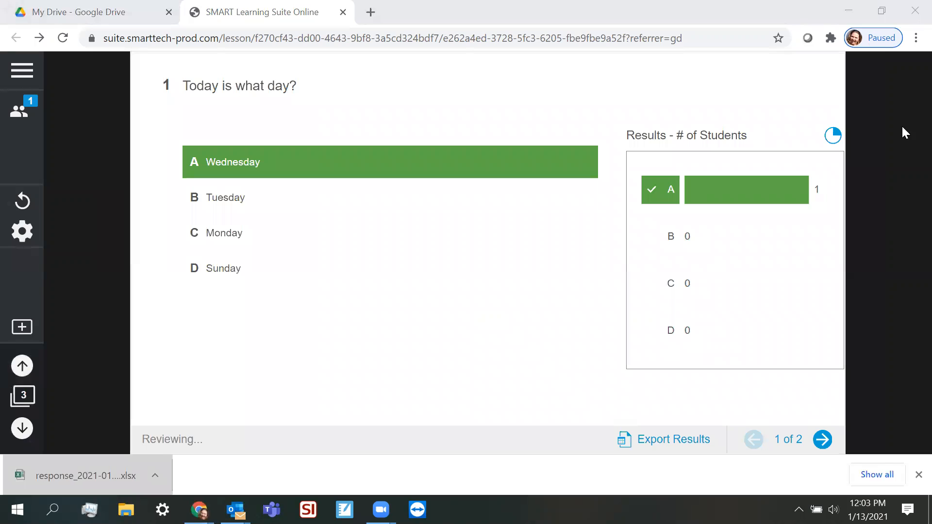
mouse_move(518, 300)
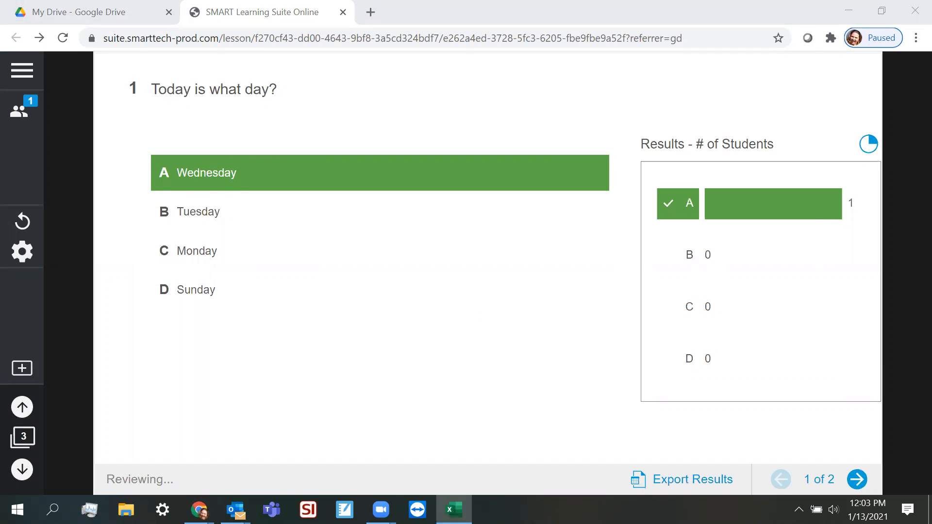
Enable editing, inspect the grade, incorrect count and first answer cells, then close Excel
left_click(692, 479)
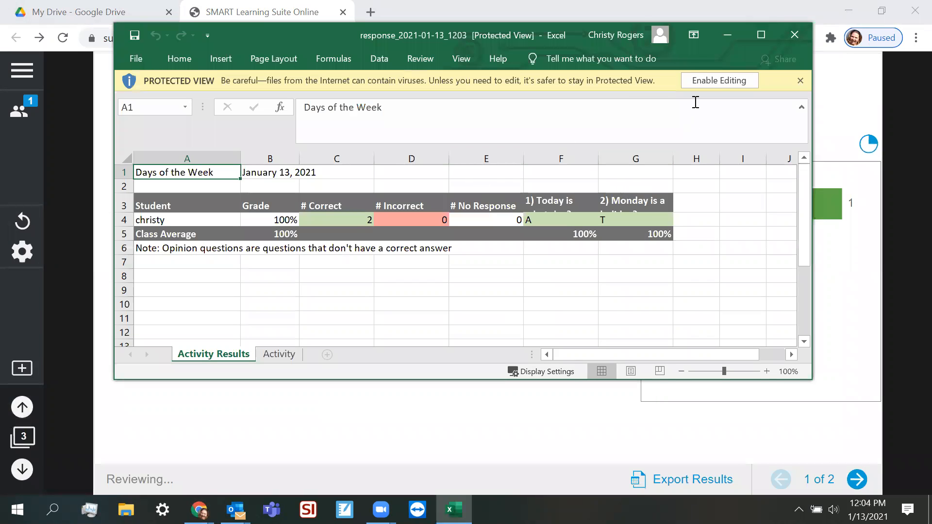
left_click(718, 80)
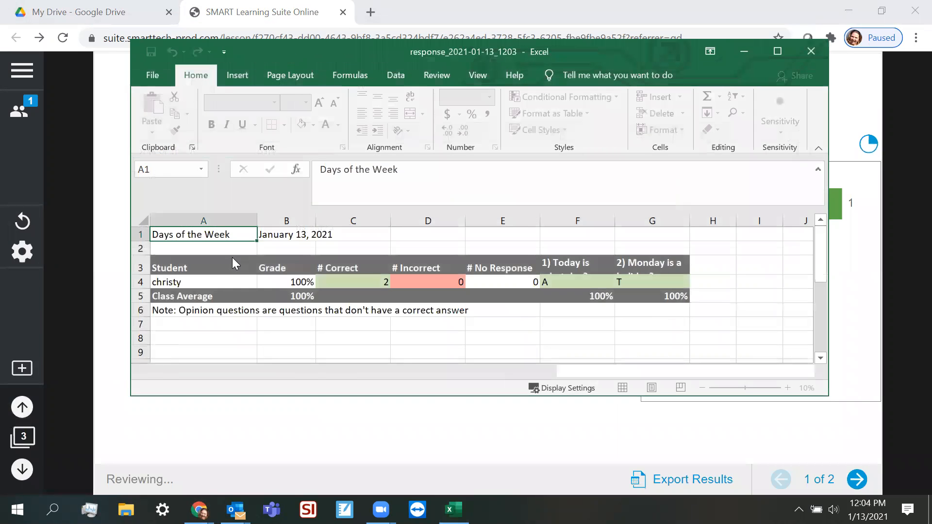
left_click(302, 282)
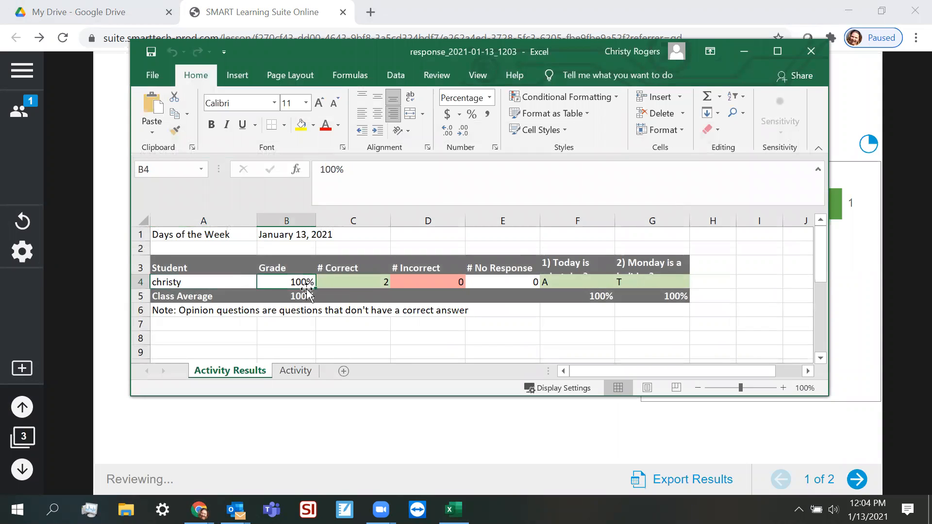
left_click(427, 281)
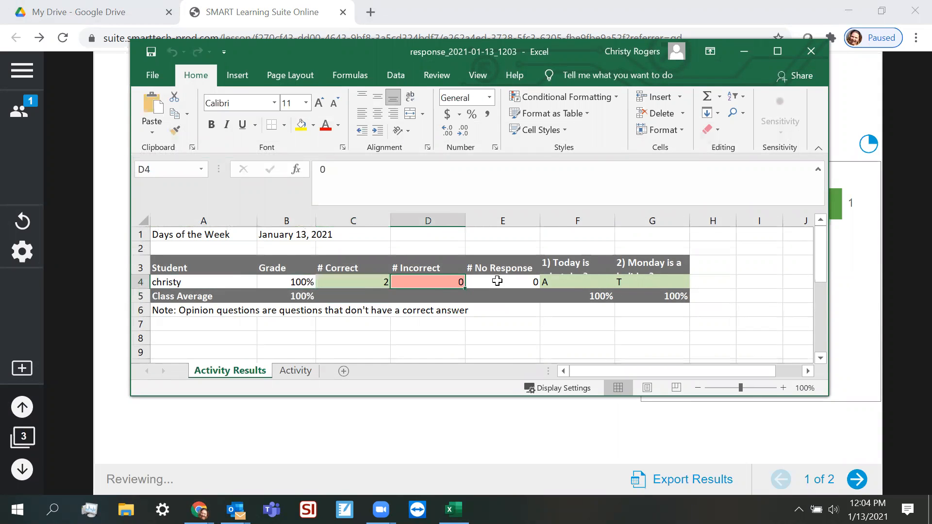
left_click(575, 282)
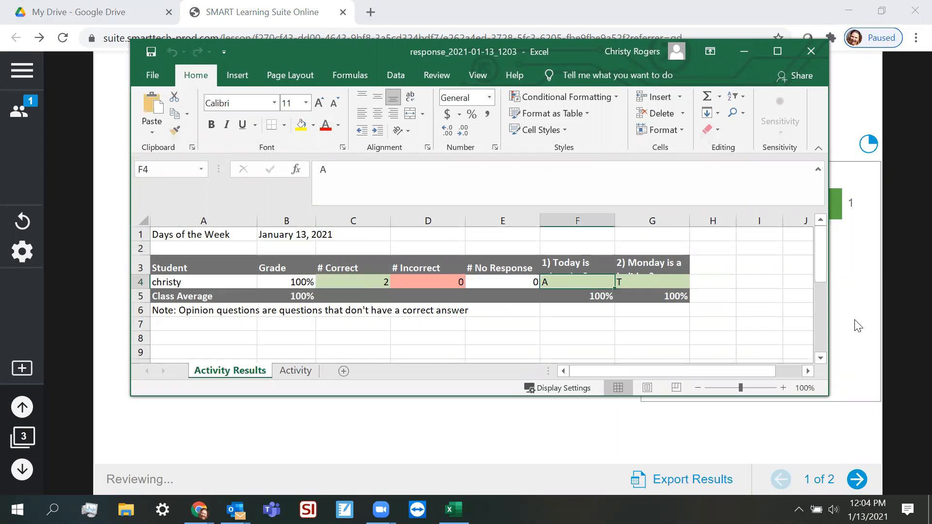
mouse_move(223, 297)
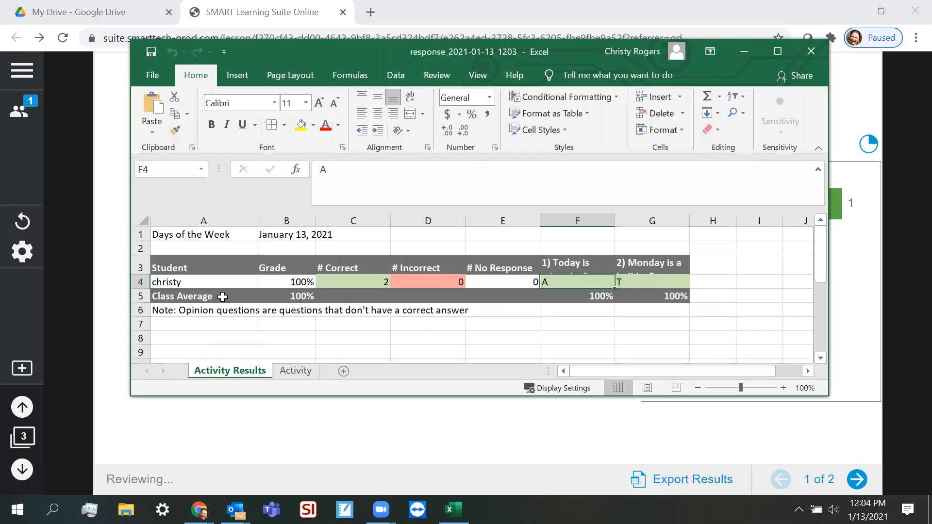
mouse_move(591, 296)
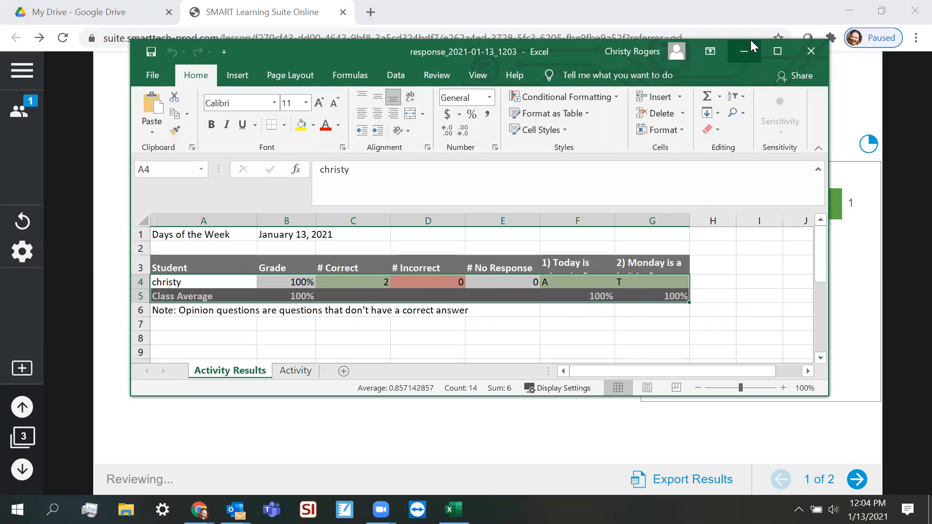
mouse_move(811, 51)
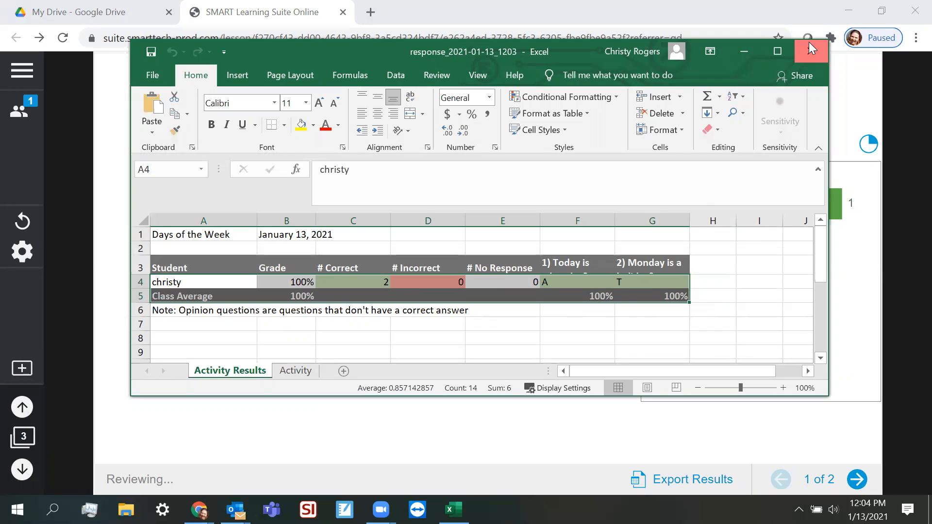
mouse_move(810, 51)
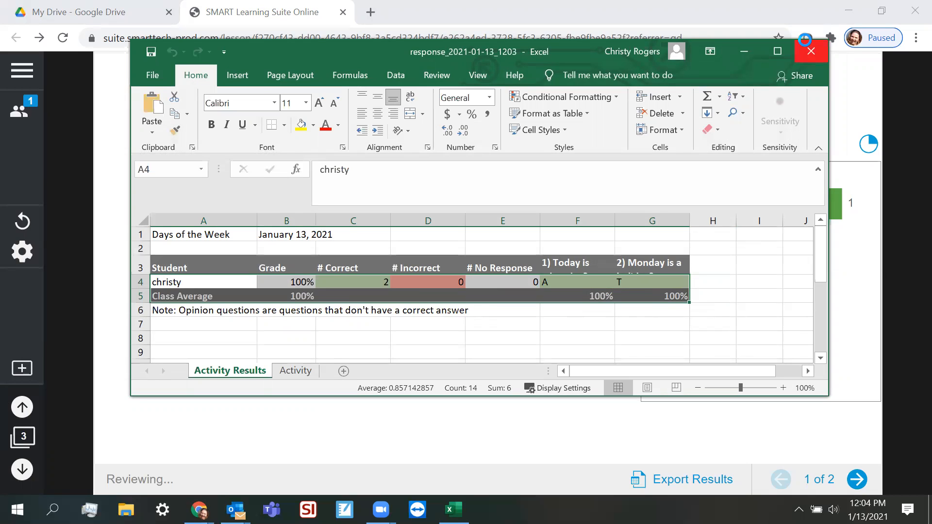
left_click(810, 51)
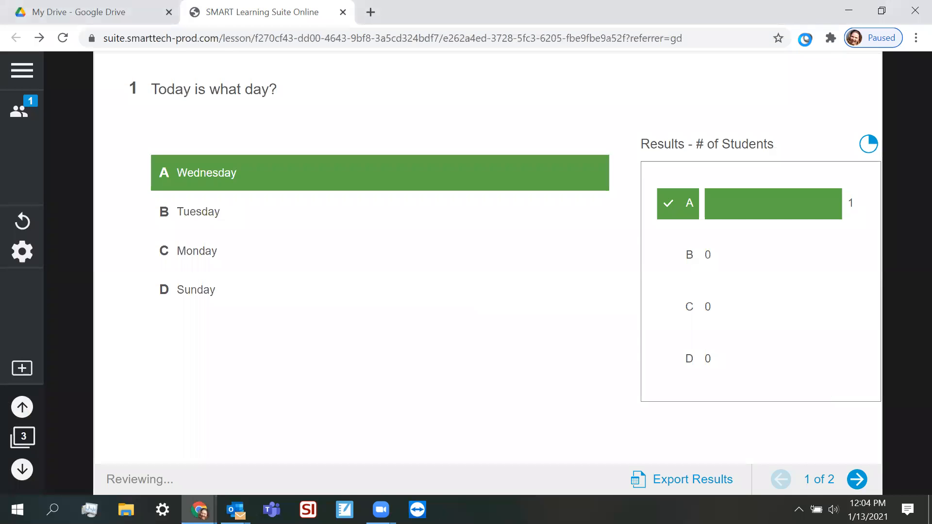